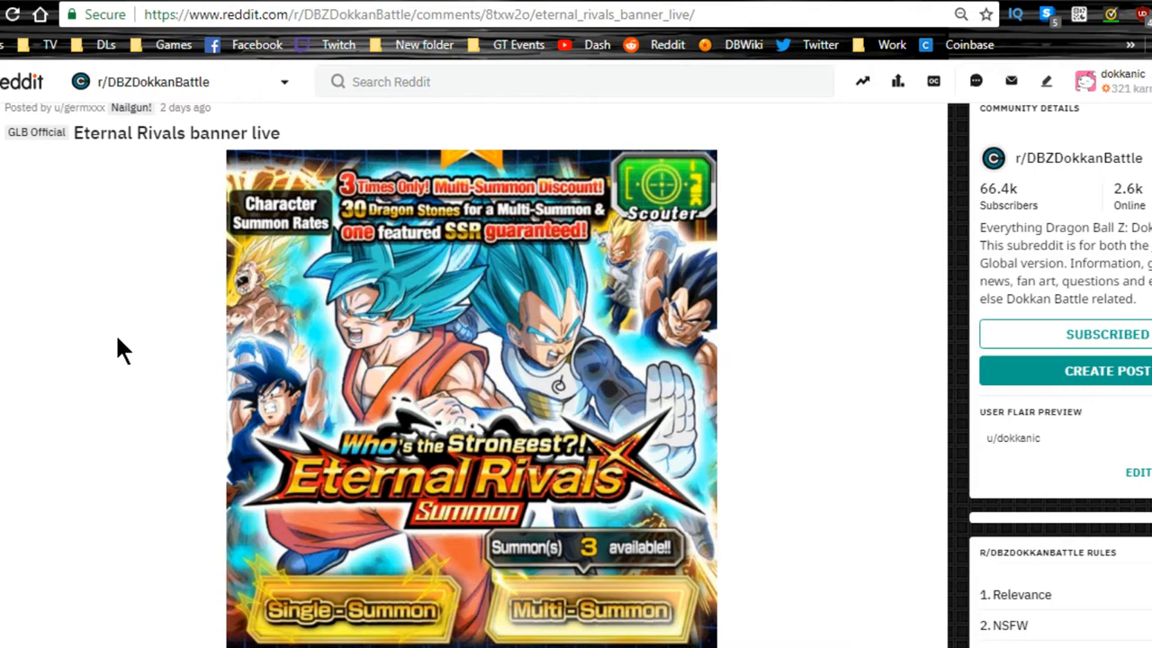
{"action": "mouse_move", "coordinate": [104, 340]}
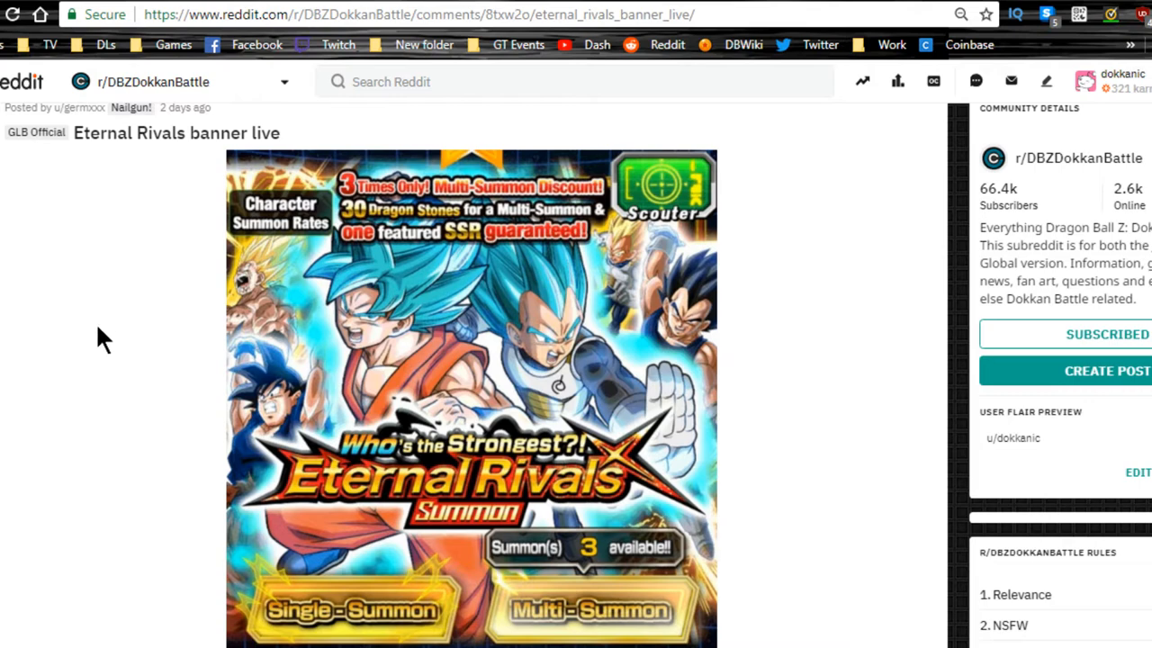
Step: Scroll up and down through the Tanabata Campaign post to read it
{"action": "scroll", "scroll_direction": "down", "scroll_amount": 3}
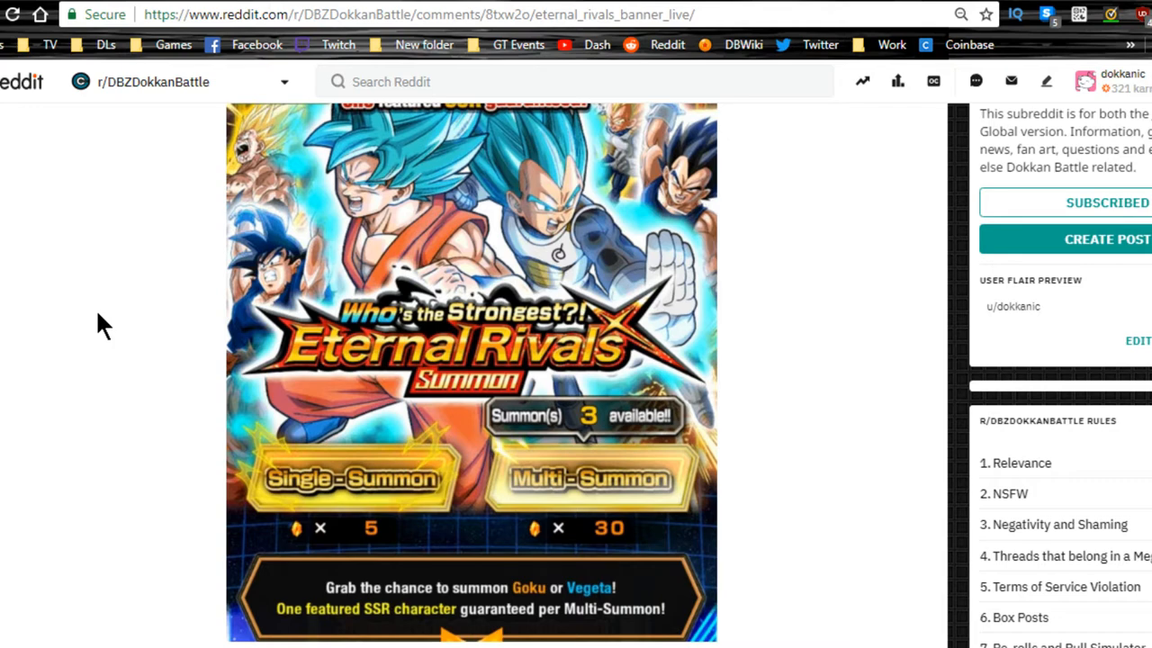
{"action": "scroll", "scroll_direction": "up", "scroll_amount": 3}
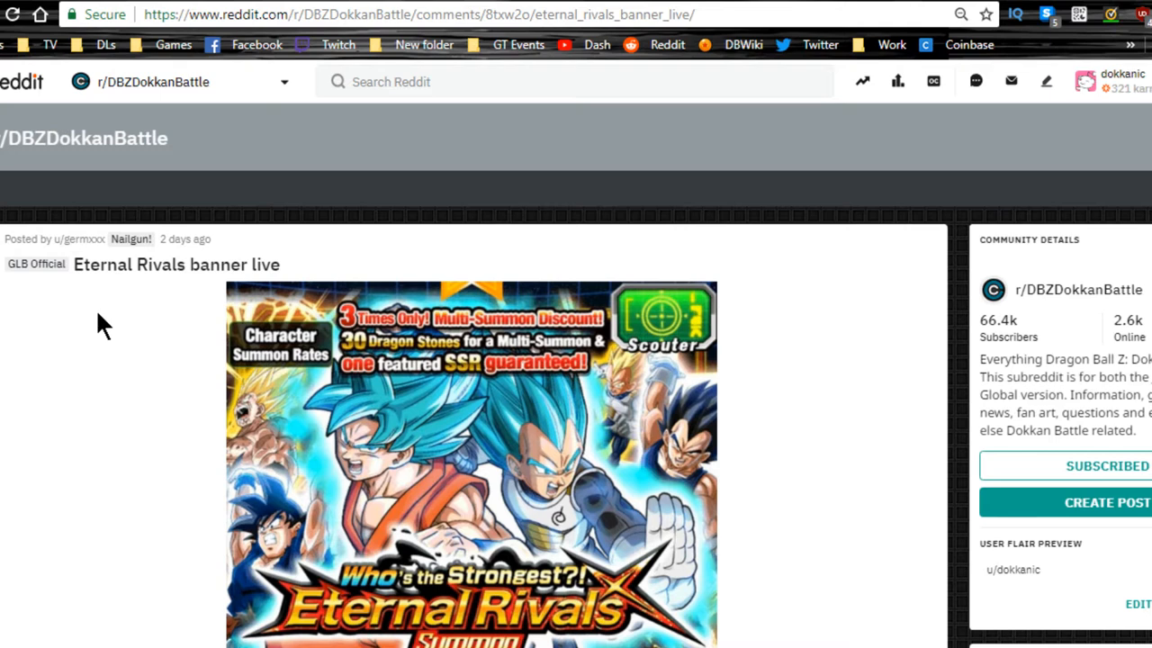
{"action": "mouse_move", "coordinate": [133, 411]}
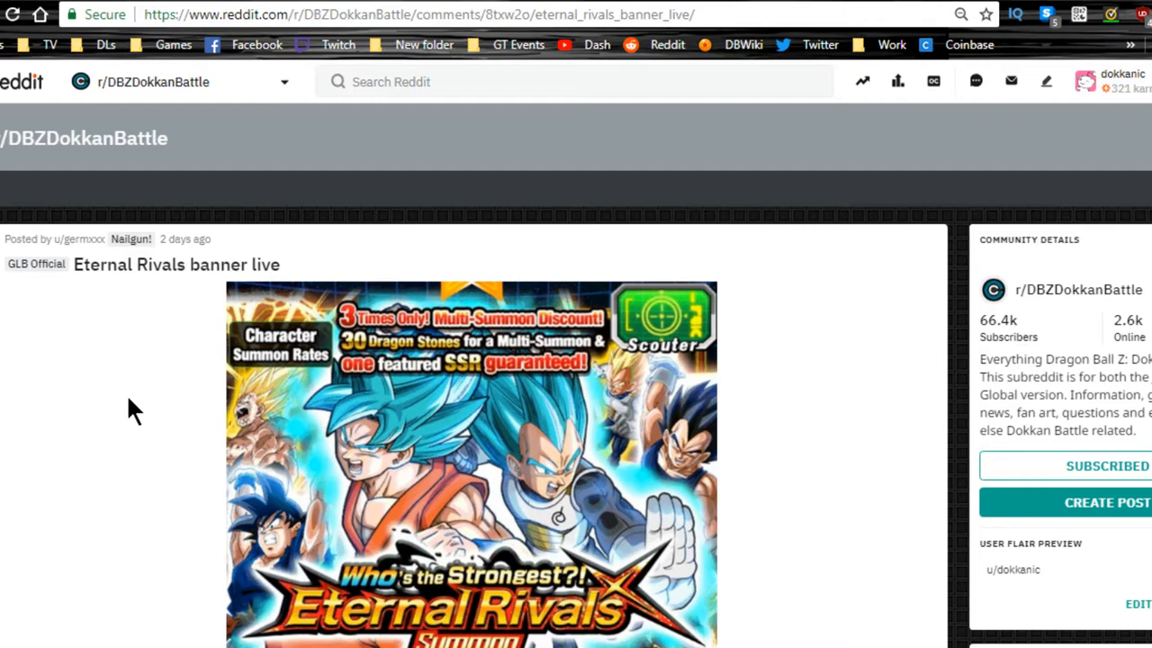
{"action": "scroll", "scroll_direction": "down", "scroll_amount": 3}
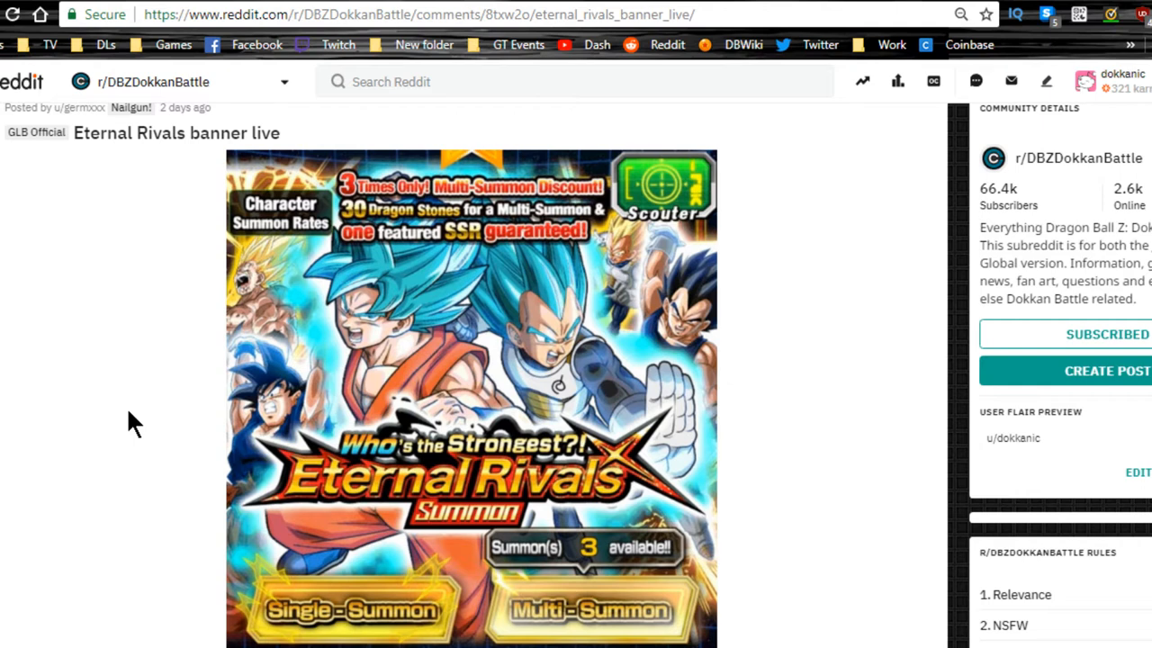
{"action": "mouse_move", "coordinate": [144, 405]}
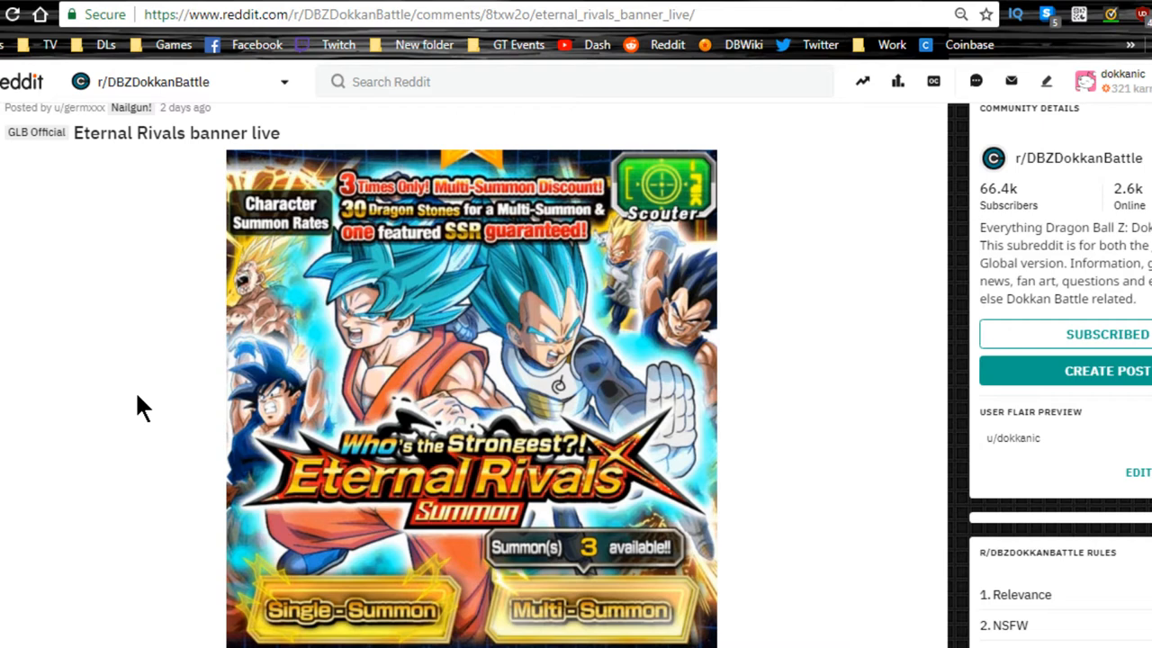
{"action": "mouse_move", "coordinate": [135, 417]}
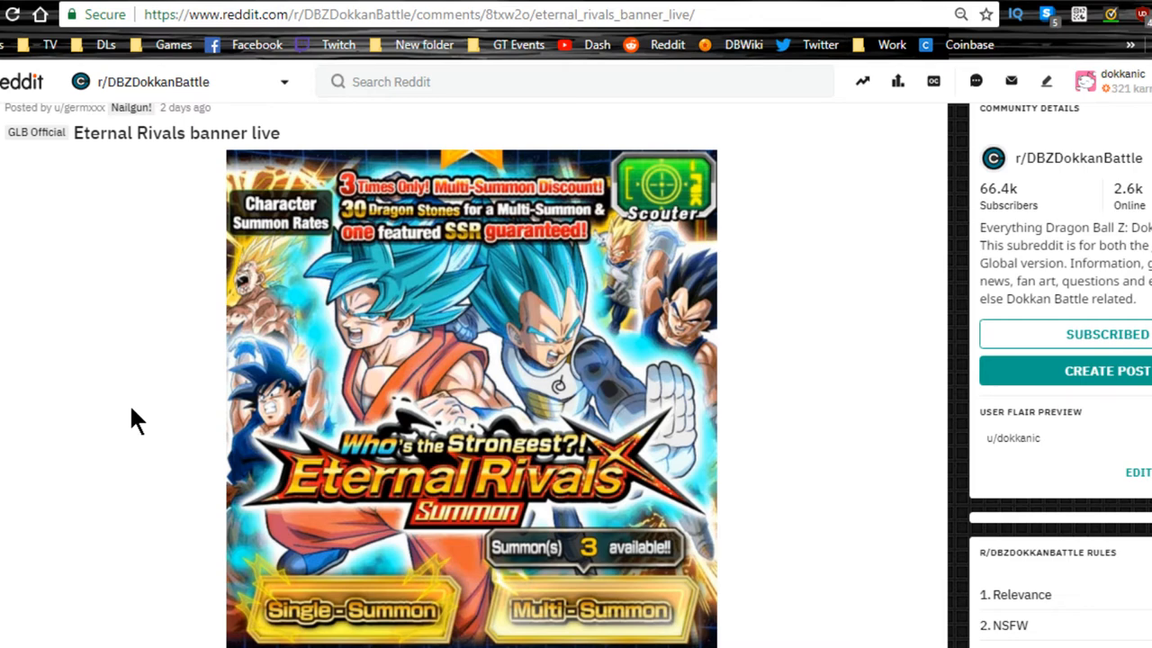
{"action": "scroll", "scroll_direction": "down", "scroll_amount": 3}
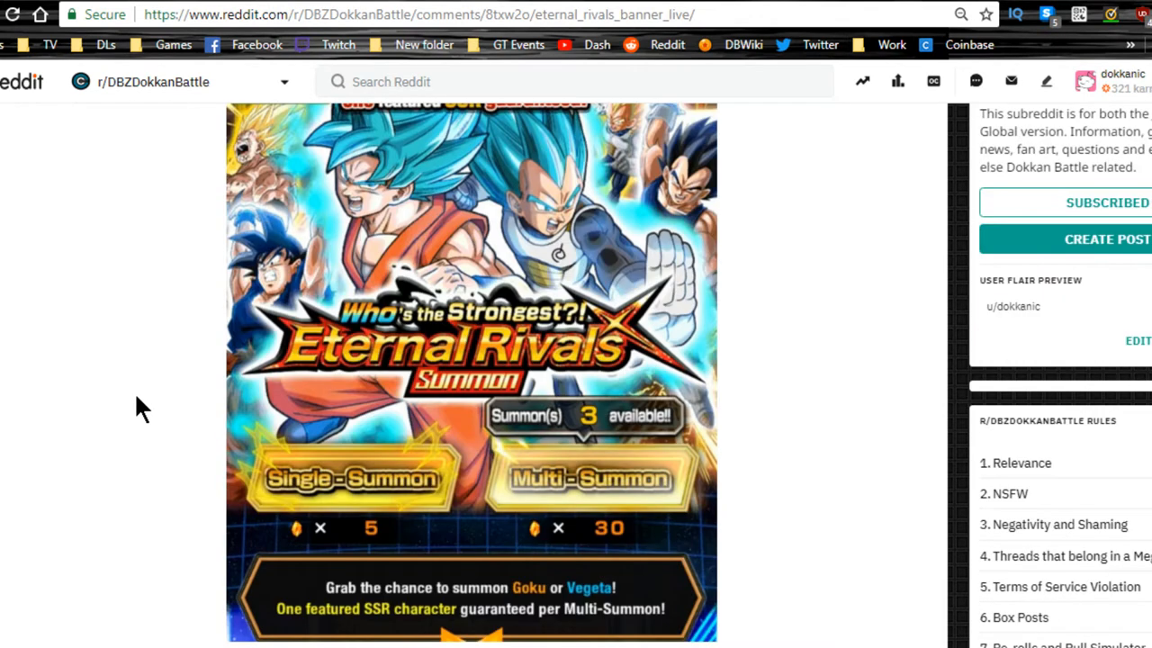
{"action": "scroll", "scroll_direction": "up", "scroll_amount": 3}
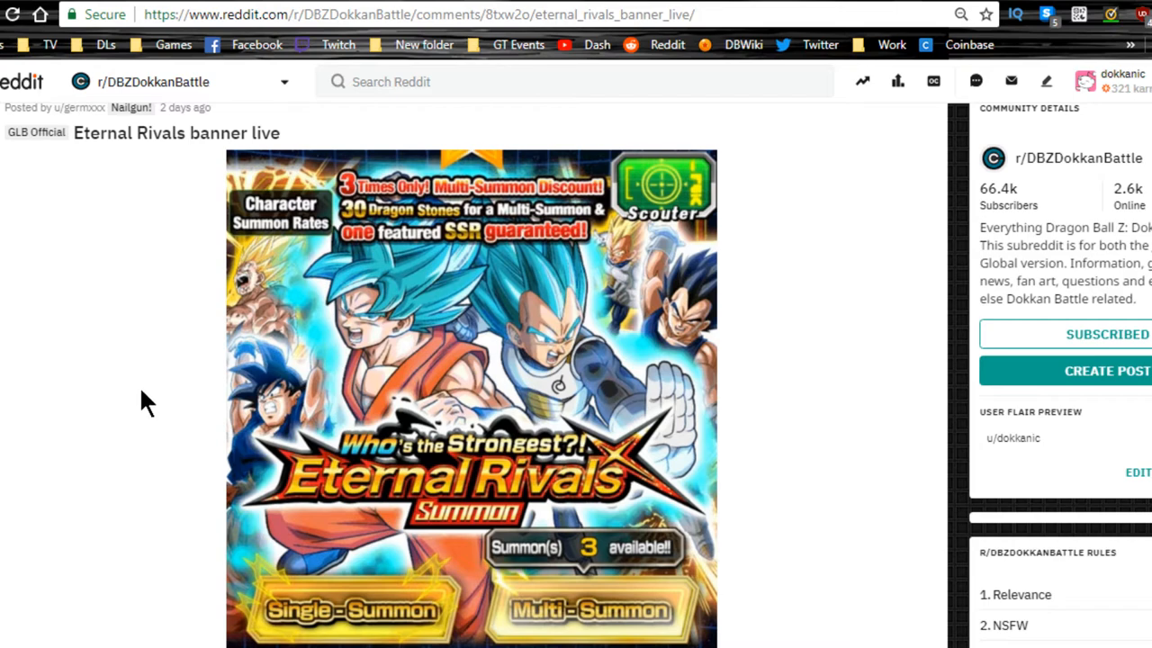
{"action": "scroll", "scroll_direction": "down", "scroll_amount": 3}
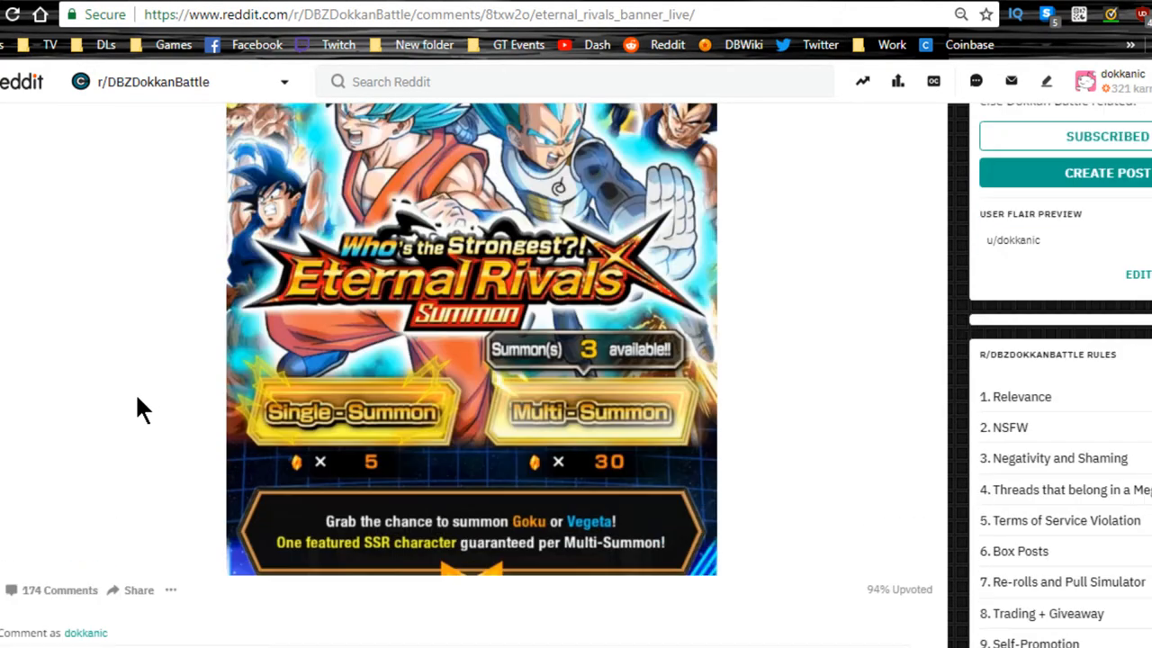
{"action": "scroll", "scroll_direction": "up", "scroll_amount": 3}
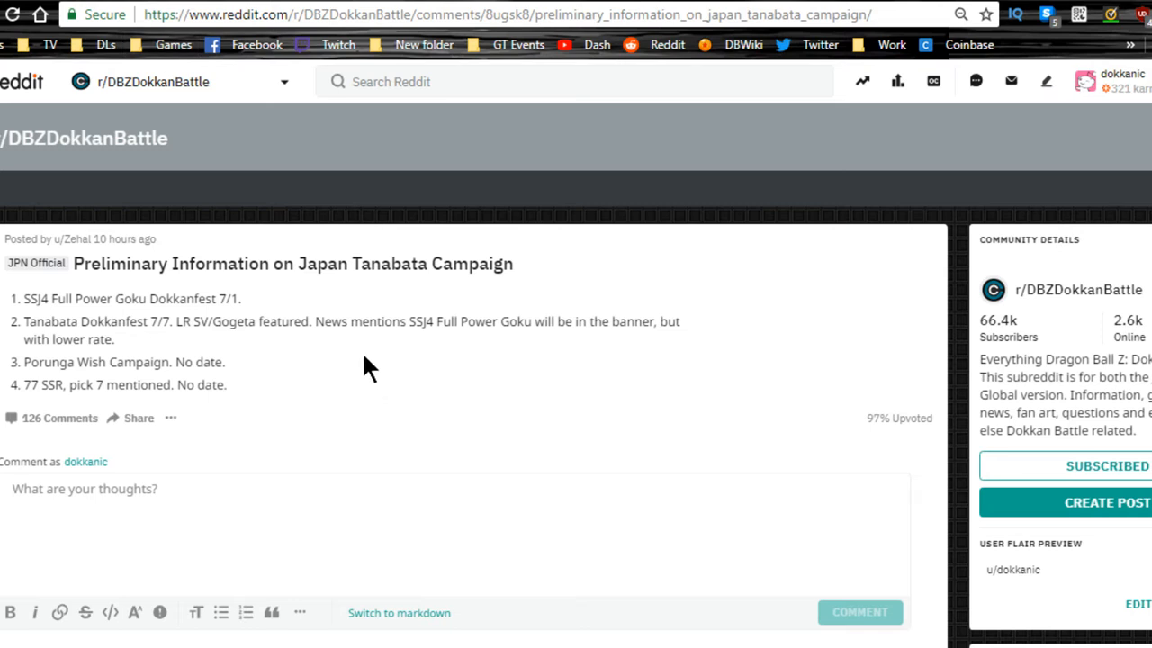
Step: Highlight words in the post title, including 'Tanabata', while reading
{"action": "left_click_drag", "start_coordinate": [249, 263], "coordinate": [317, 264]}
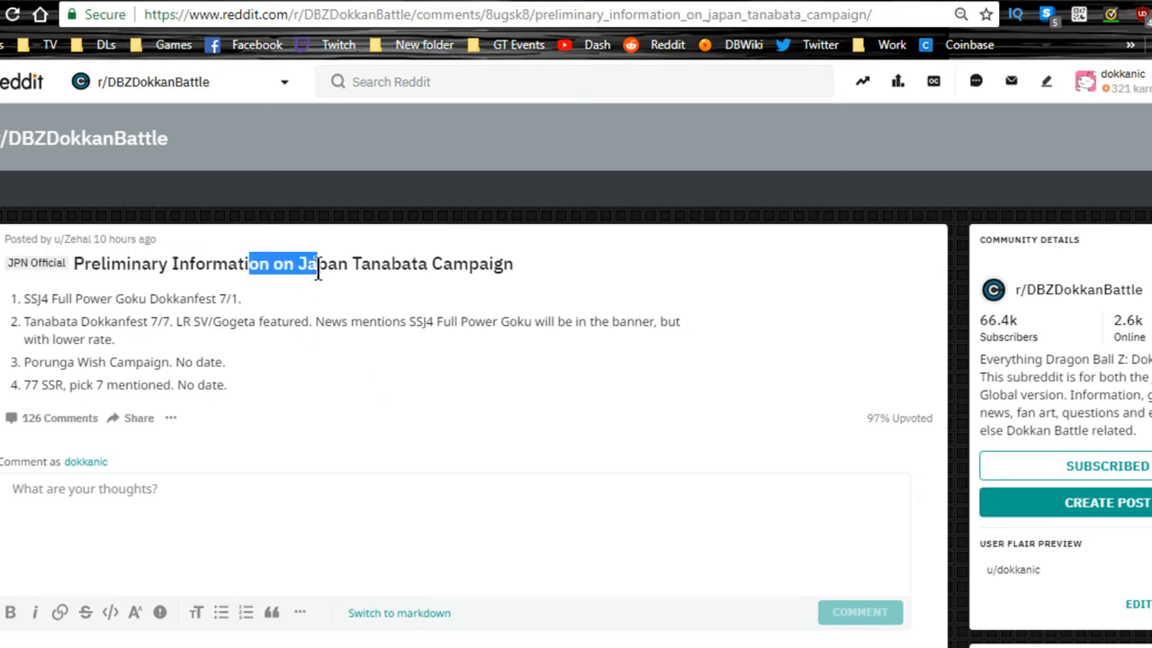
{"action": "double_click", "coordinate": [390, 264]}
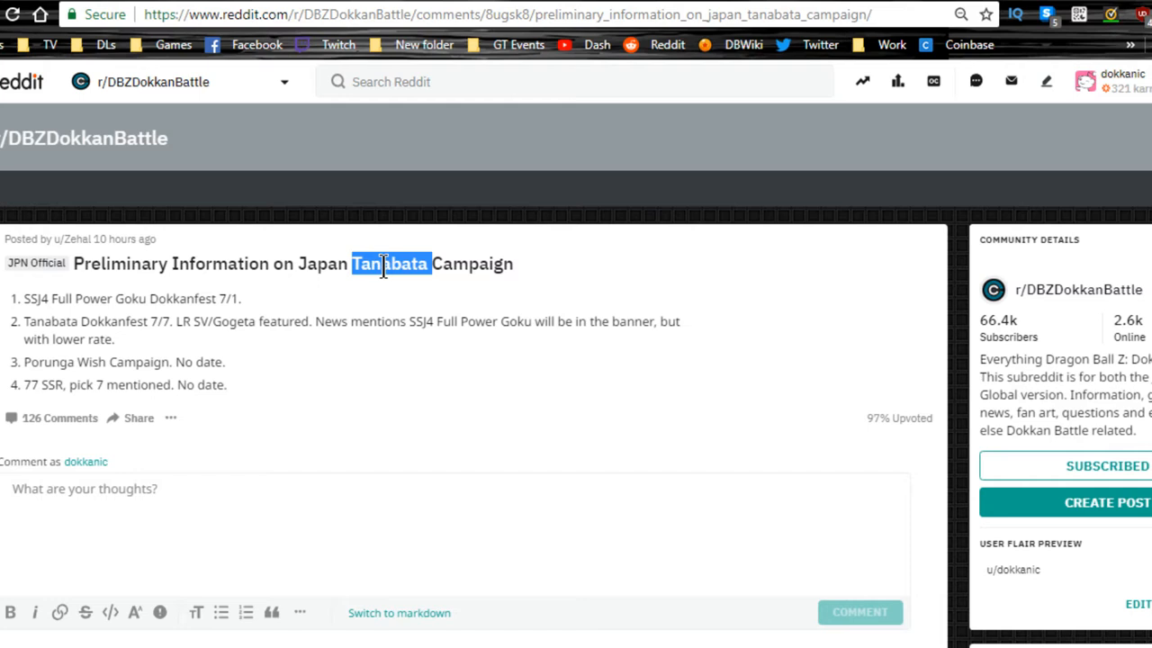
{"action": "double_click", "coordinate": [37, 297]}
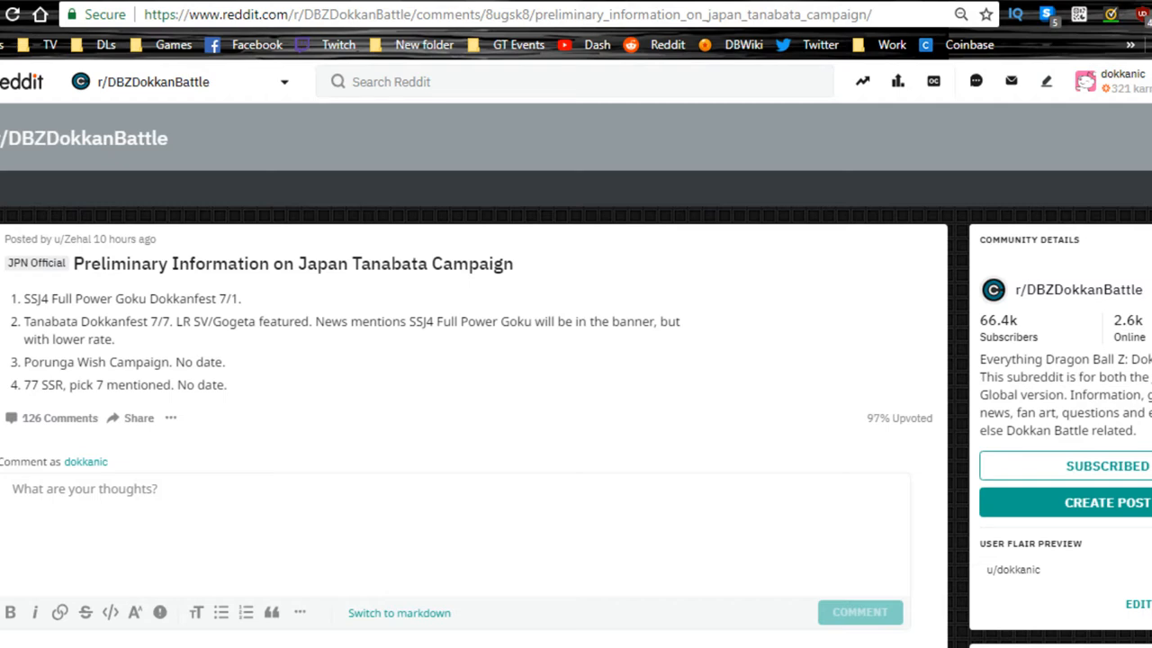
{"action": "mouse_move", "coordinate": [269, 263]}
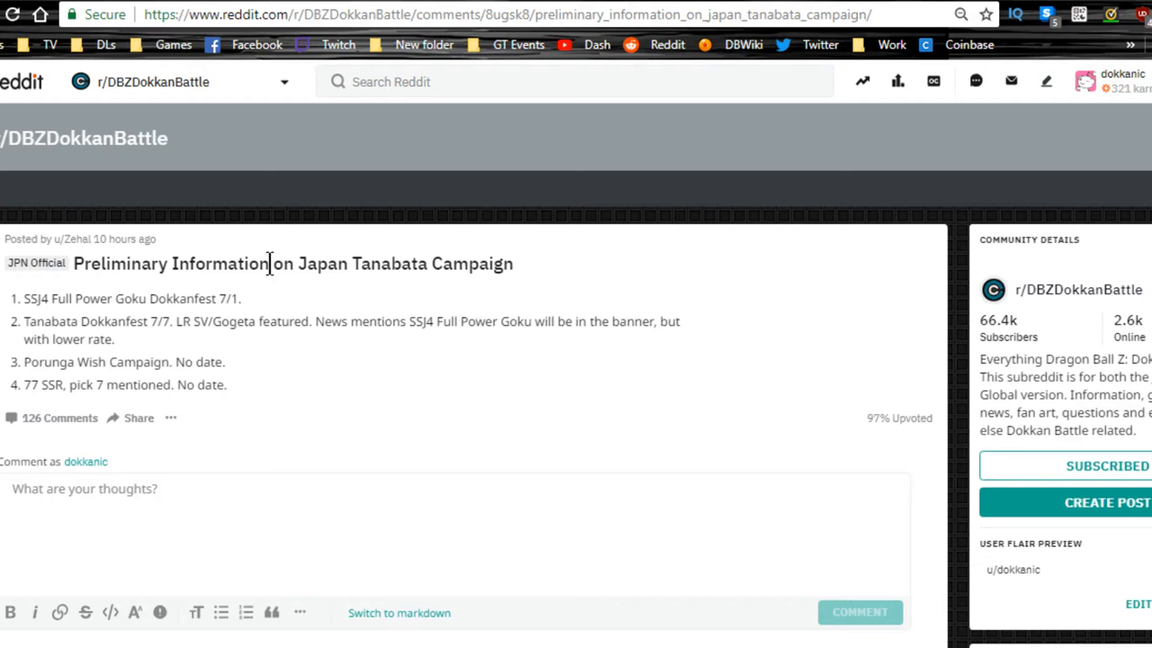
{"action": "double_click", "coordinate": [50, 321]}
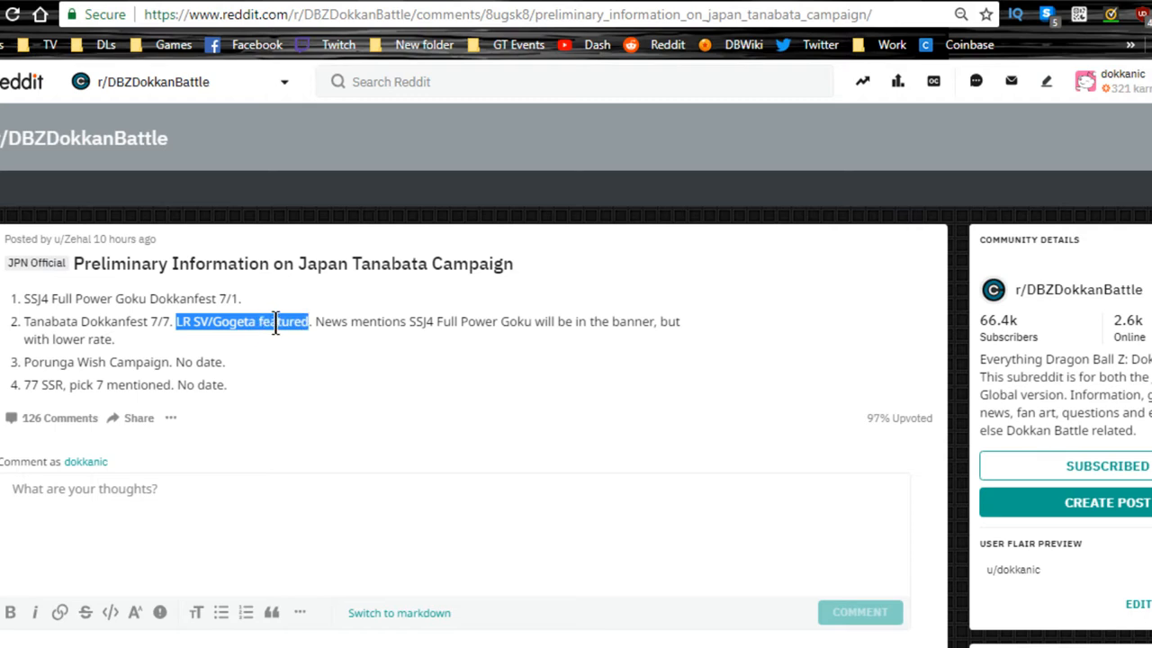
Step: Highlight the news list lines, including the Porunga Wish Campaign line and fourth item
{"action": "left_click", "coordinate": [414, 321]}
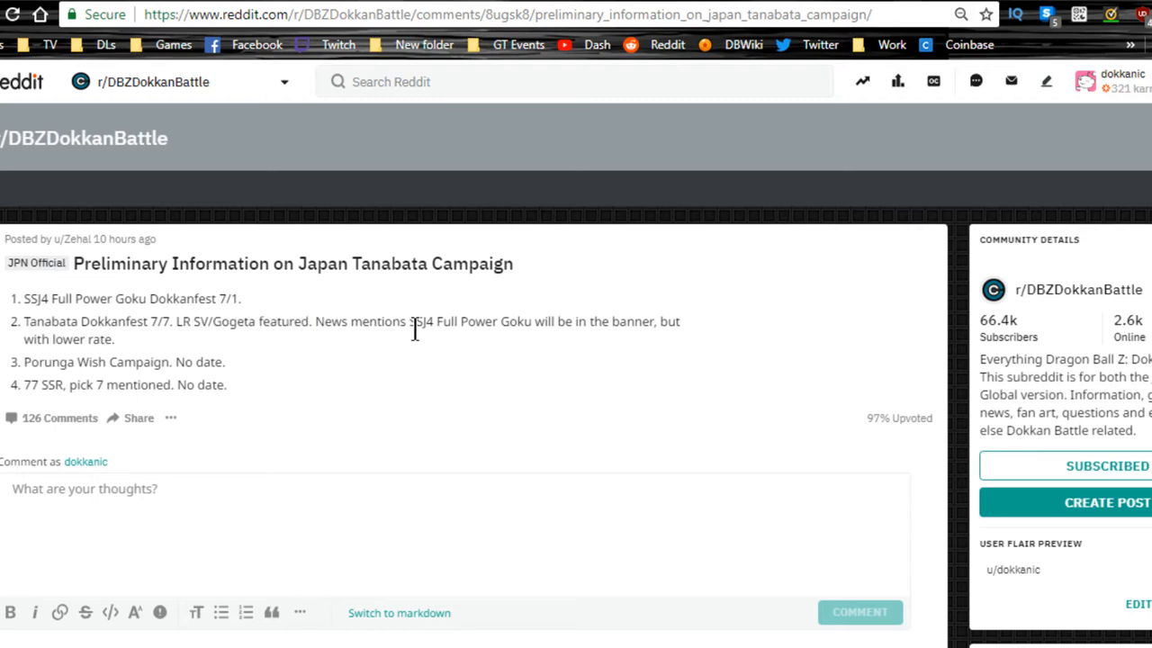
{"action": "left_click_drag", "start_coordinate": [411, 321], "coordinate": [114, 339]}
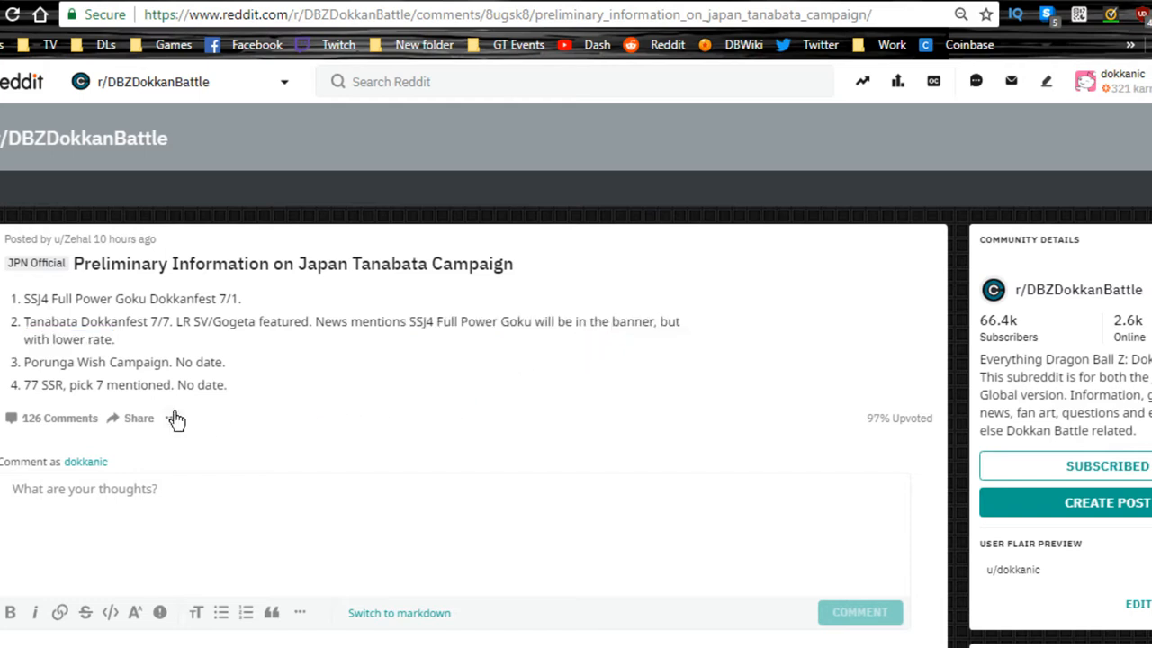
{"action": "triple_click", "coordinate": [123, 362]}
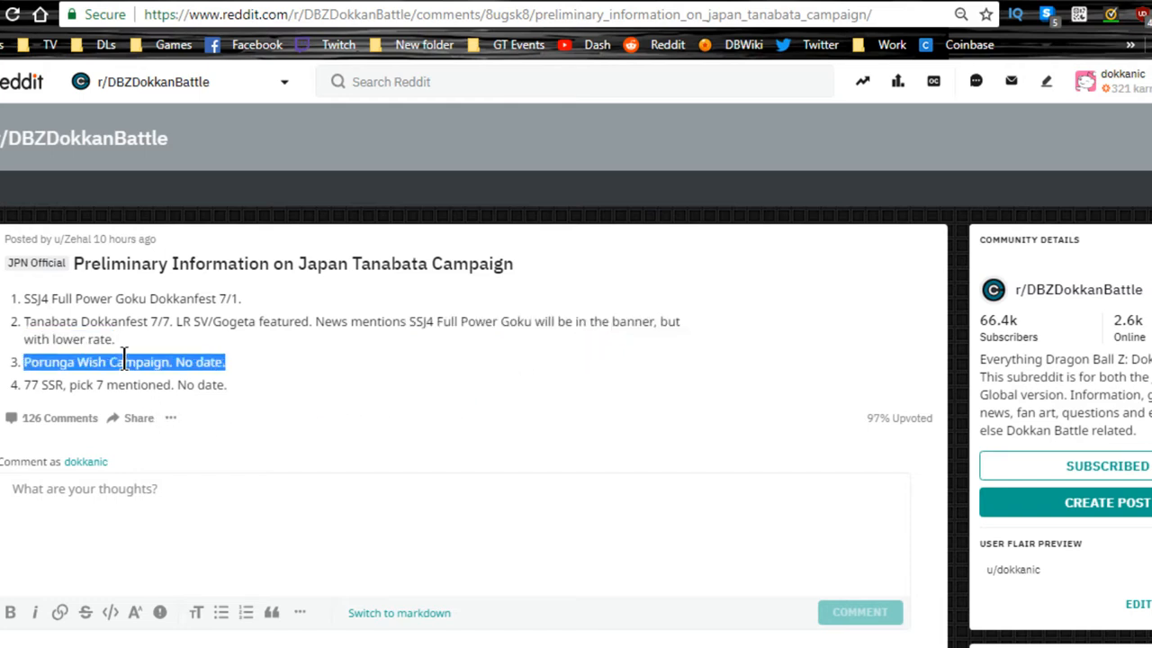
{"action": "mouse_move", "coordinate": [30, 385]}
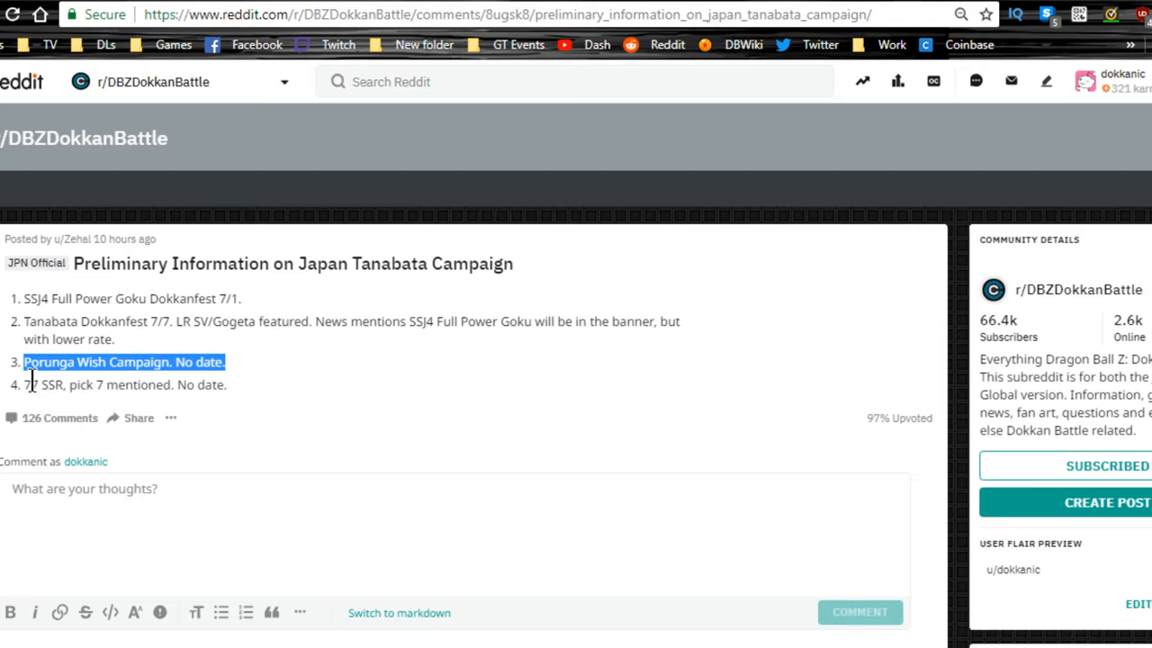
{"action": "left_click", "coordinate": [72, 384]}
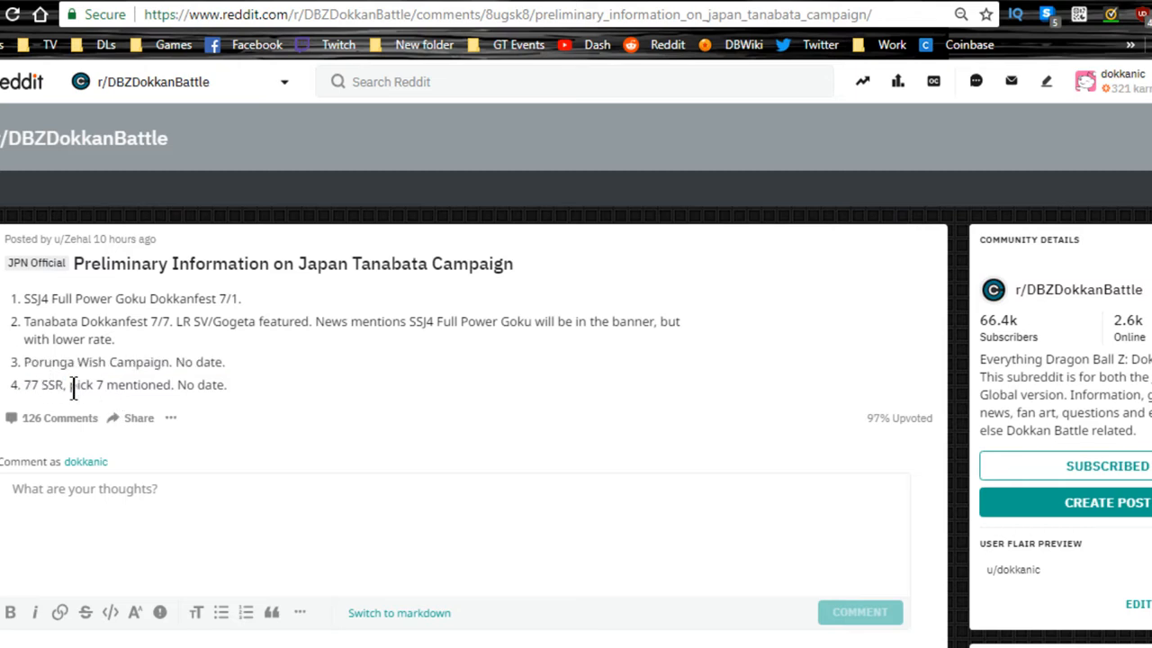
{"action": "double_click", "coordinate": [99, 385]}
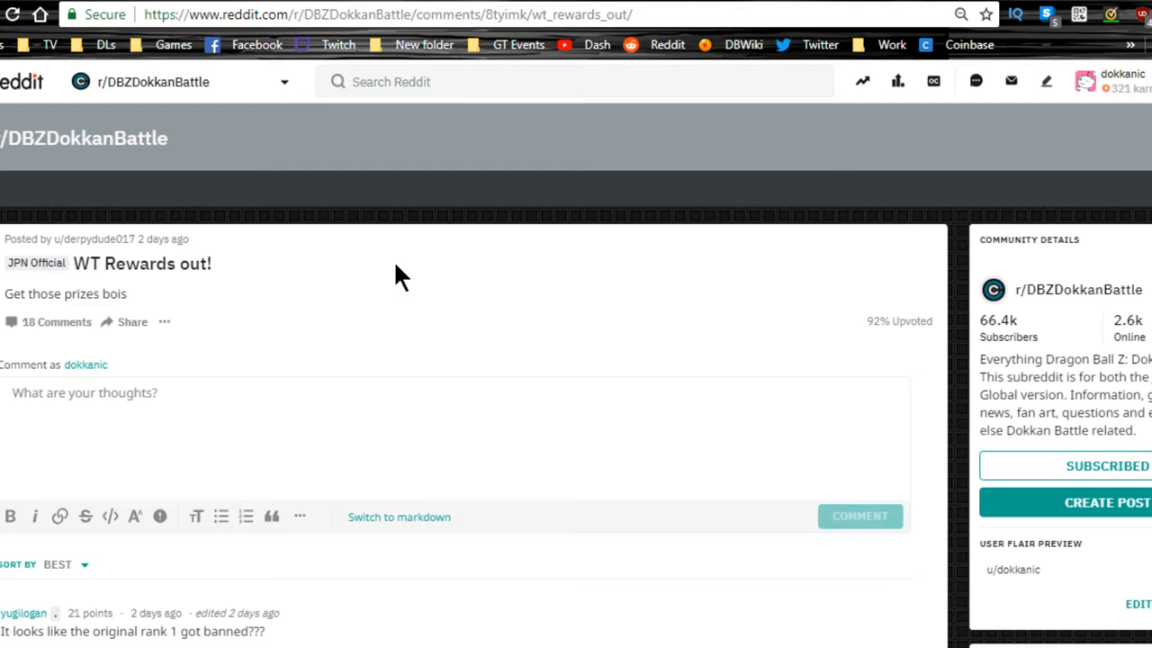
{"action": "mouse_move", "coordinate": [436, 233]}
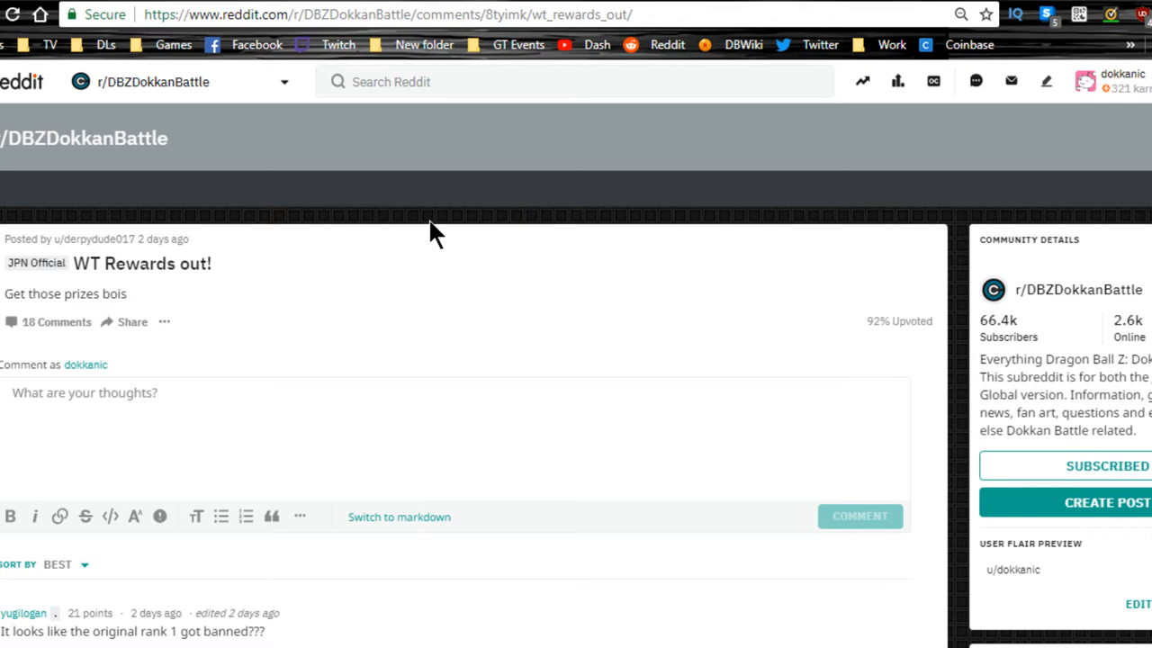
{"action": "mouse_move", "coordinate": [442, 202]}
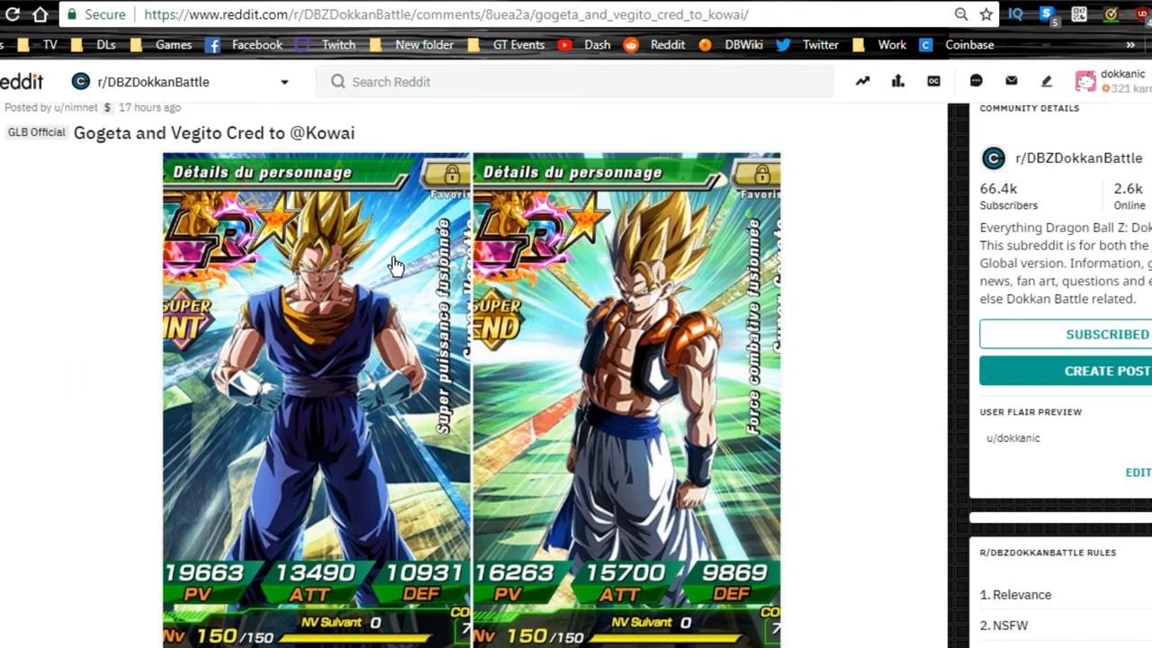
{"action": "scroll", "scroll_direction": "down", "scroll_amount": 3}
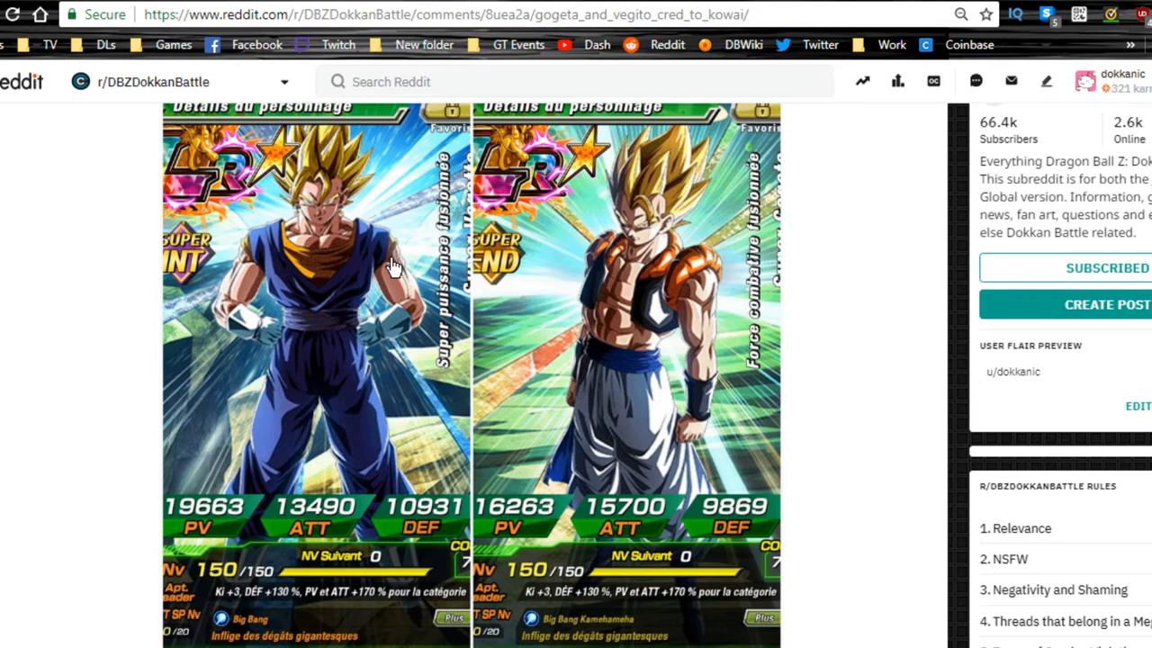
{"action": "scroll", "scroll_direction": "up", "scroll_amount": 3}
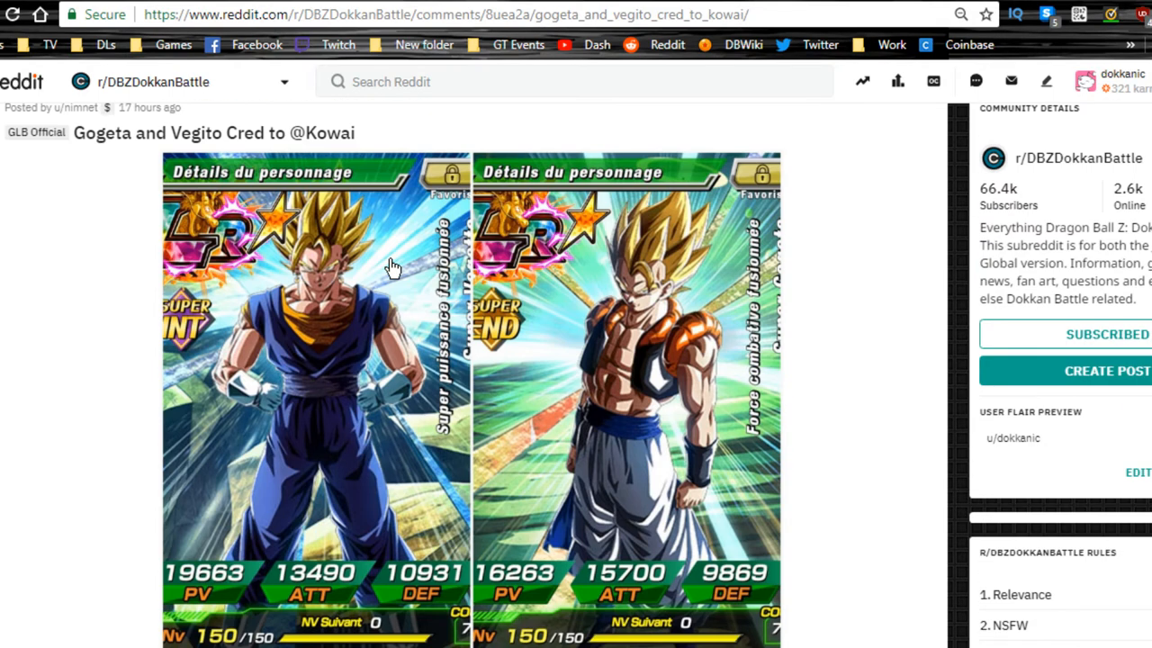
{"action": "mouse_move", "coordinate": [378, 153]}
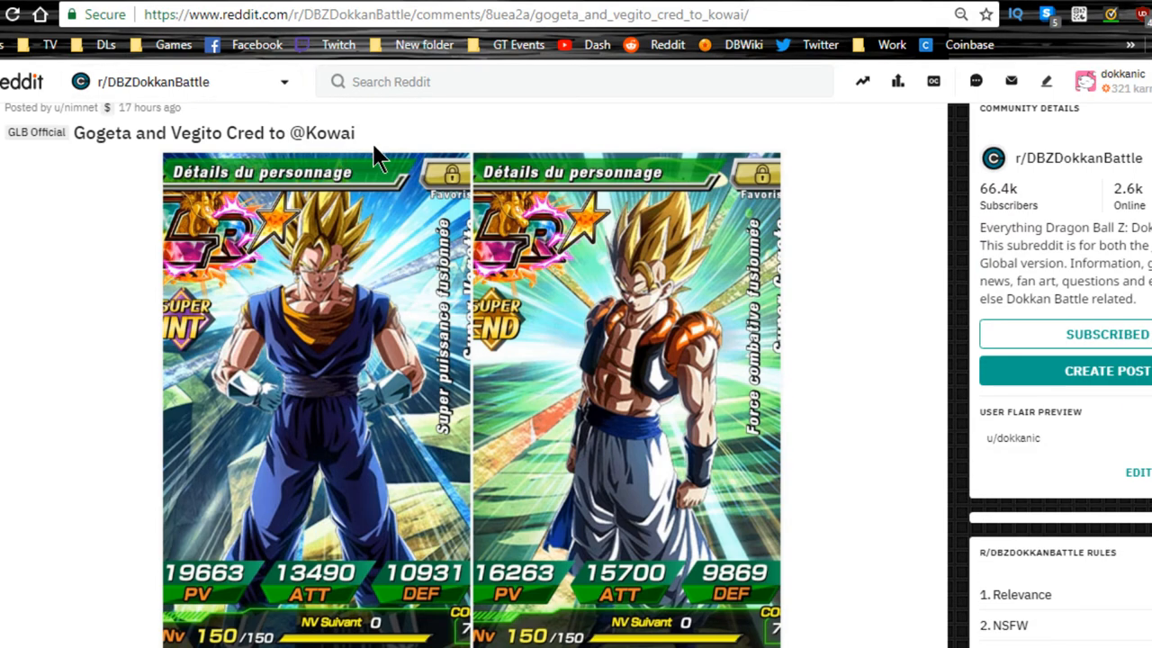
{"action": "scroll", "scroll_direction": "down", "scroll_amount": 3}
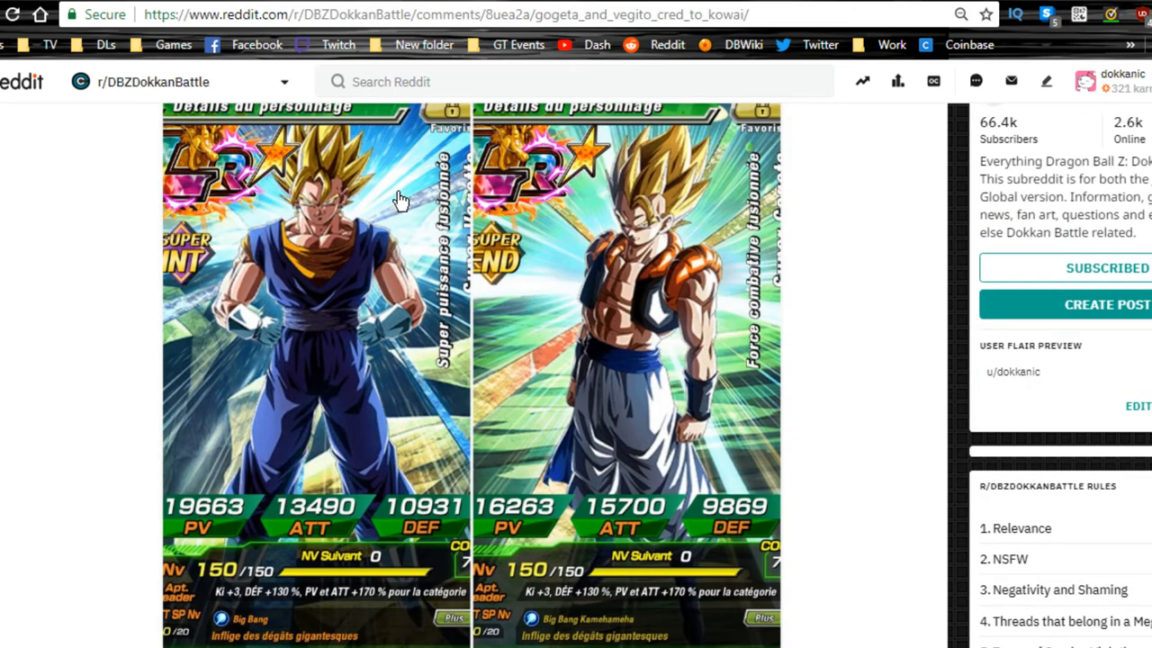
{"action": "mouse_move", "coordinate": [614, 268]}
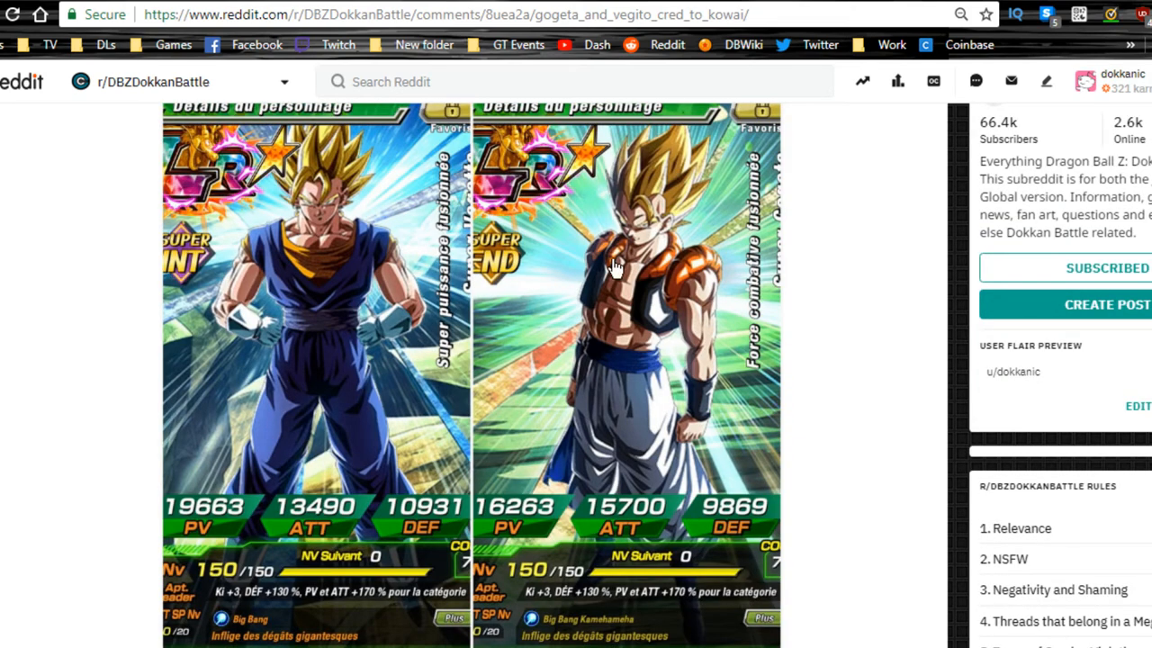
{"action": "mouse_move", "coordinate": [635, 319]}
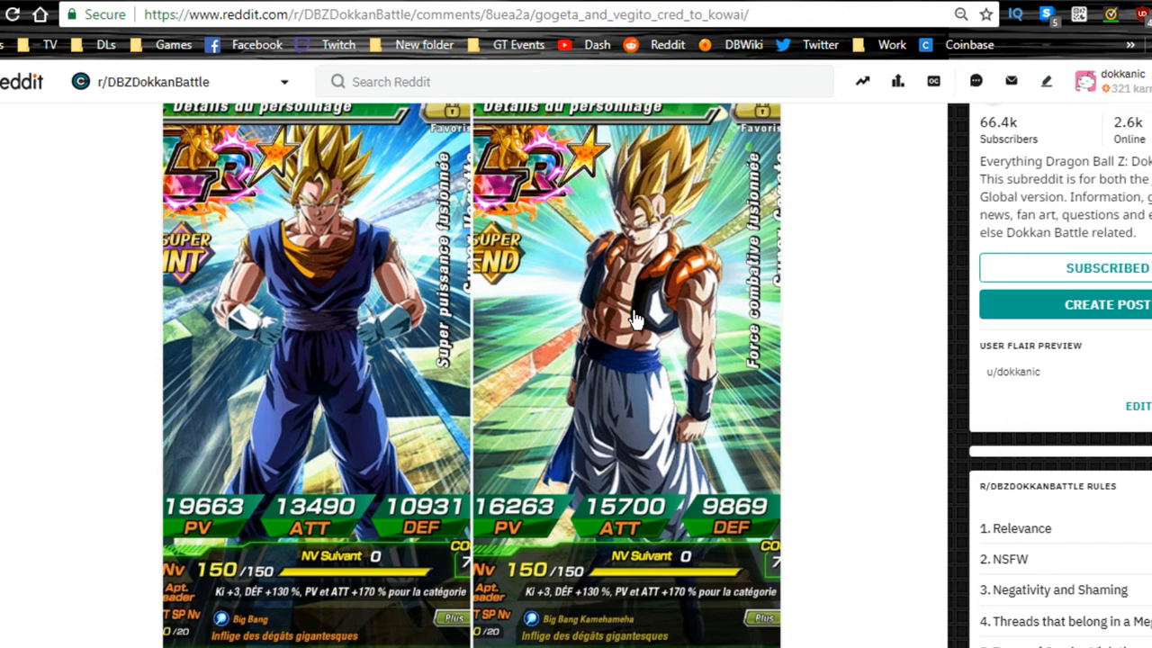
{"action": "mouse_move", "coordinate": [634, 270]}
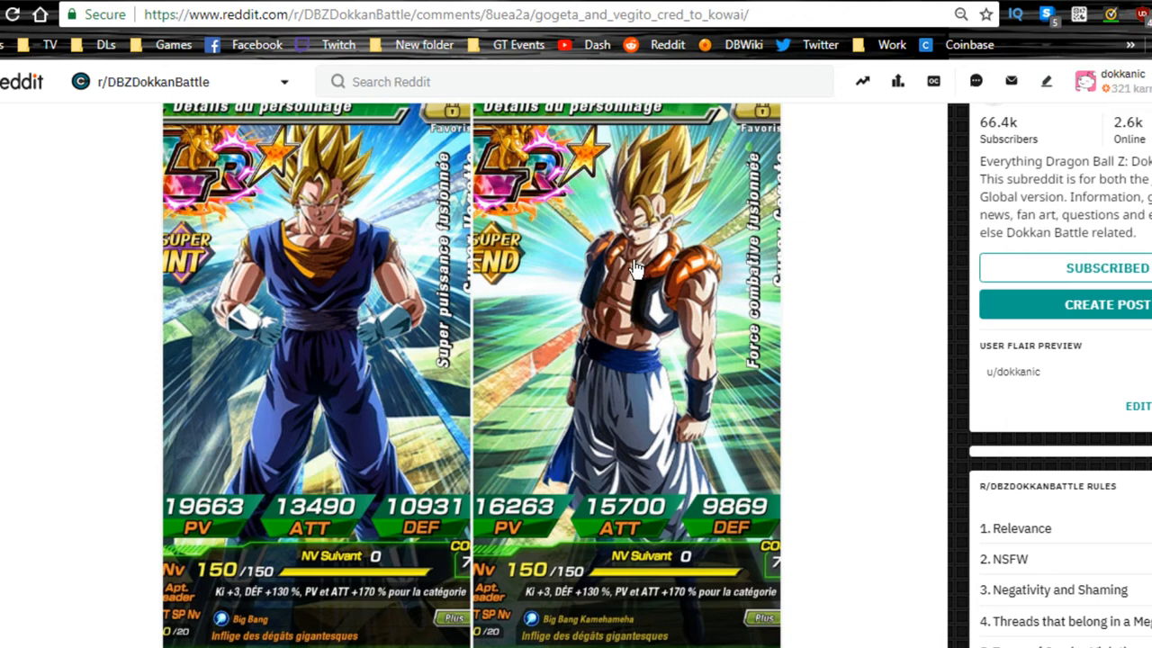
{"action": "mouse_move", "coordinate": [662, 219]}
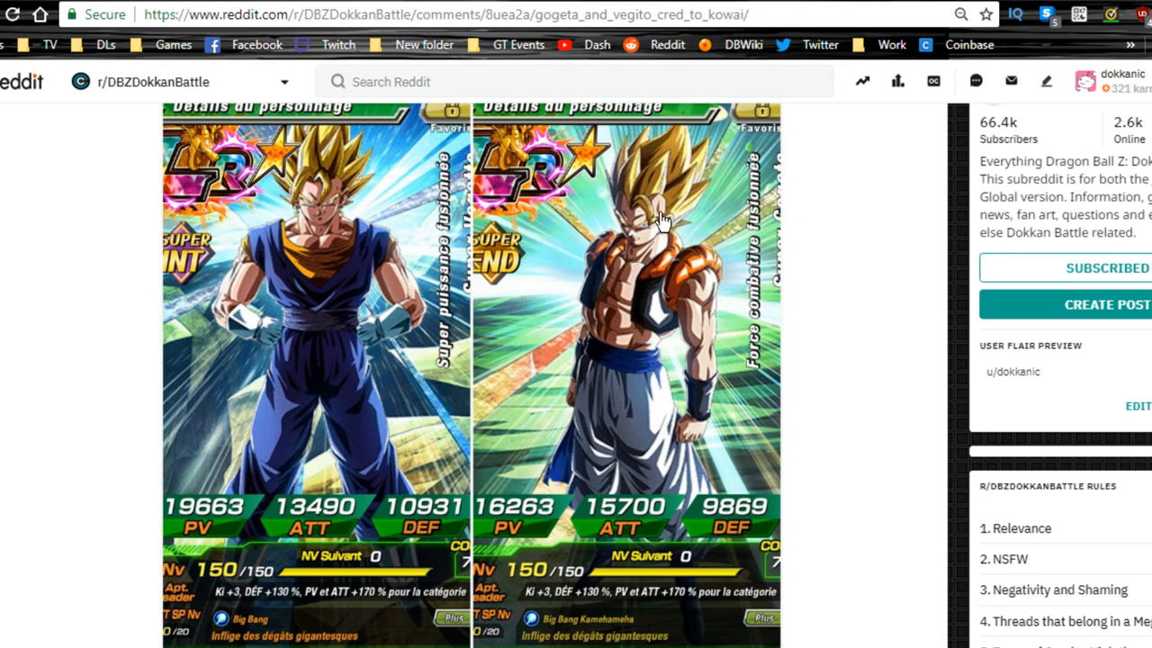
{"action": "mouse_move", "coordinate": [648, 250]}
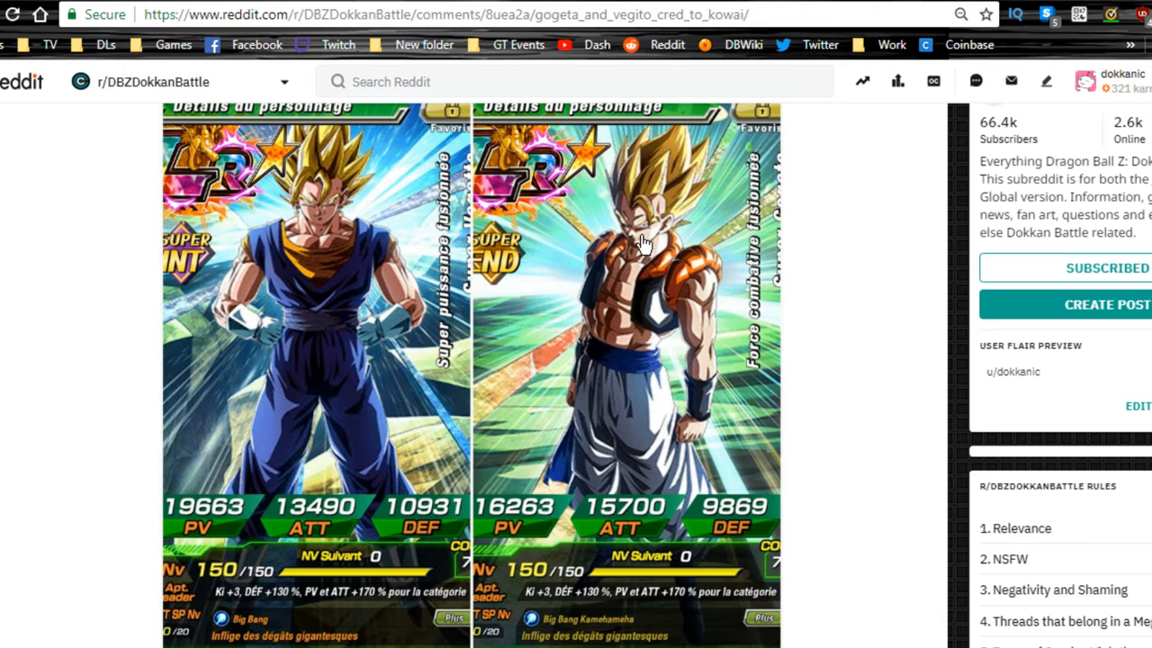
{"action": "mouse_move", "coordinate": [619, 321]}
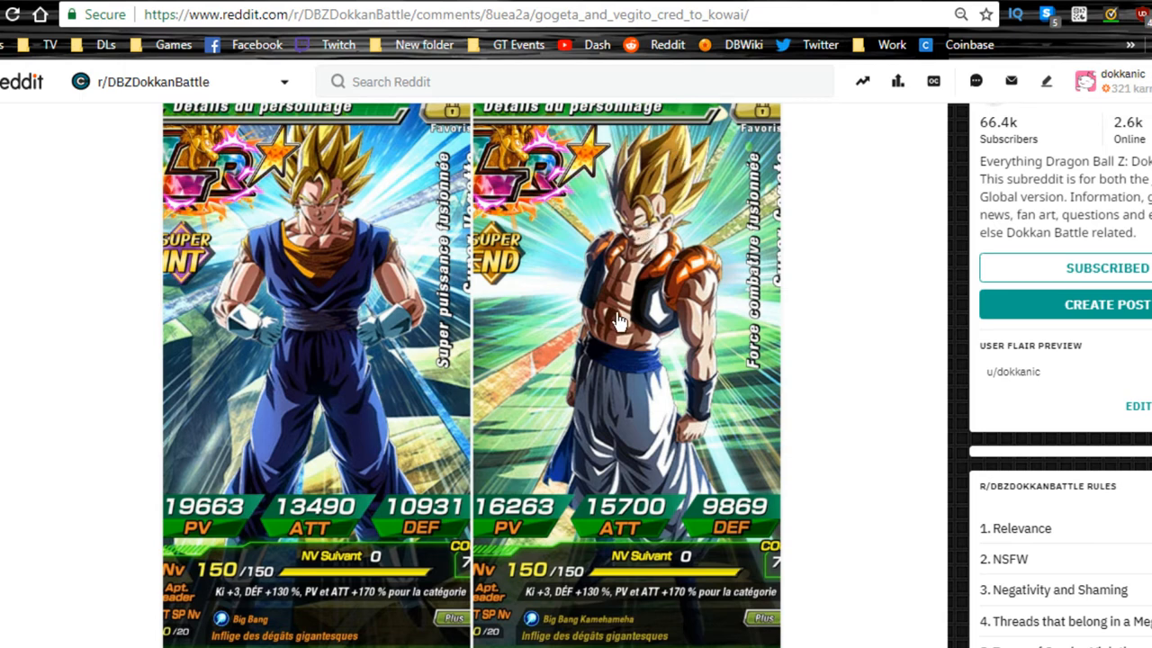
{"action": "mouse_move", "coordinate": [637, 236]}
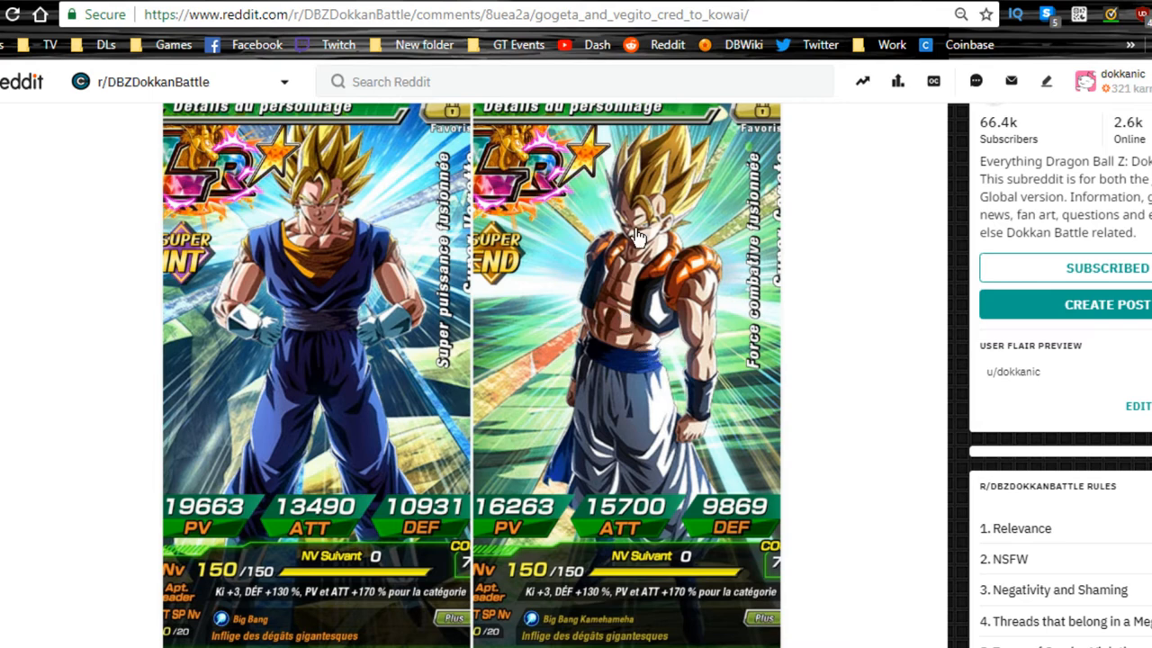
{"action": "mouse_move", "coordinate": [646, 349]}
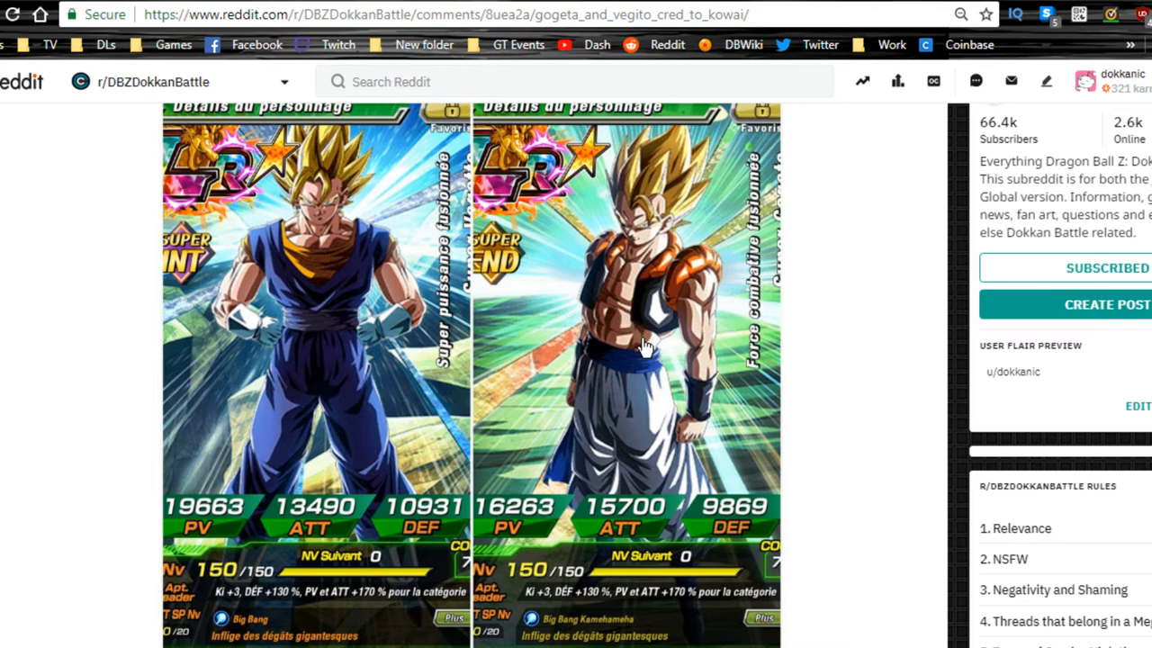
{"action": "mouse_move", "coordinate": [632, 354]}
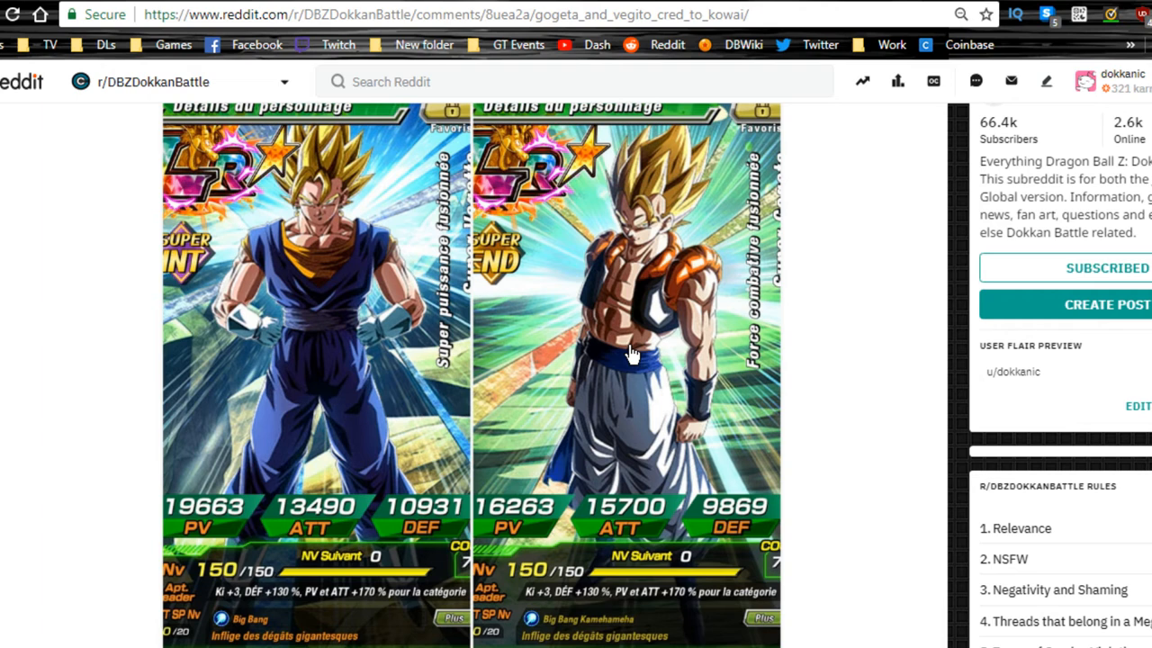
{"action": "mouse_move", "coordinate": [617, 369]}
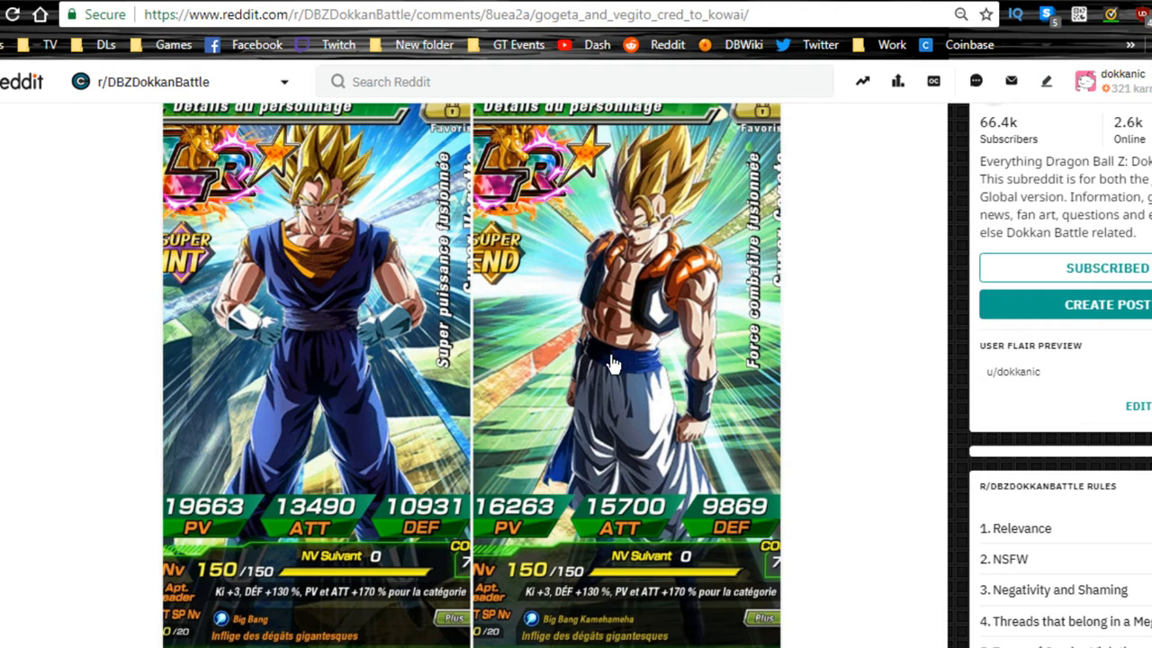
{"action": "mouse_move", "coordinate": [516, 283]}
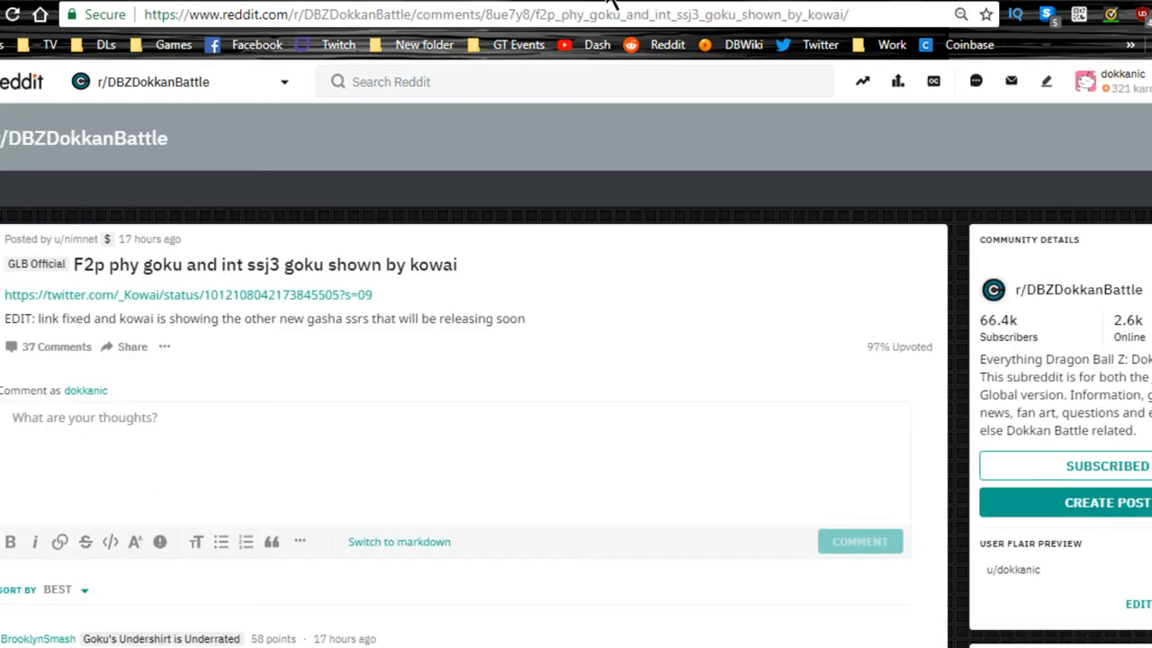
{"action": "mouse_move", "coordinate": [500, 403]}
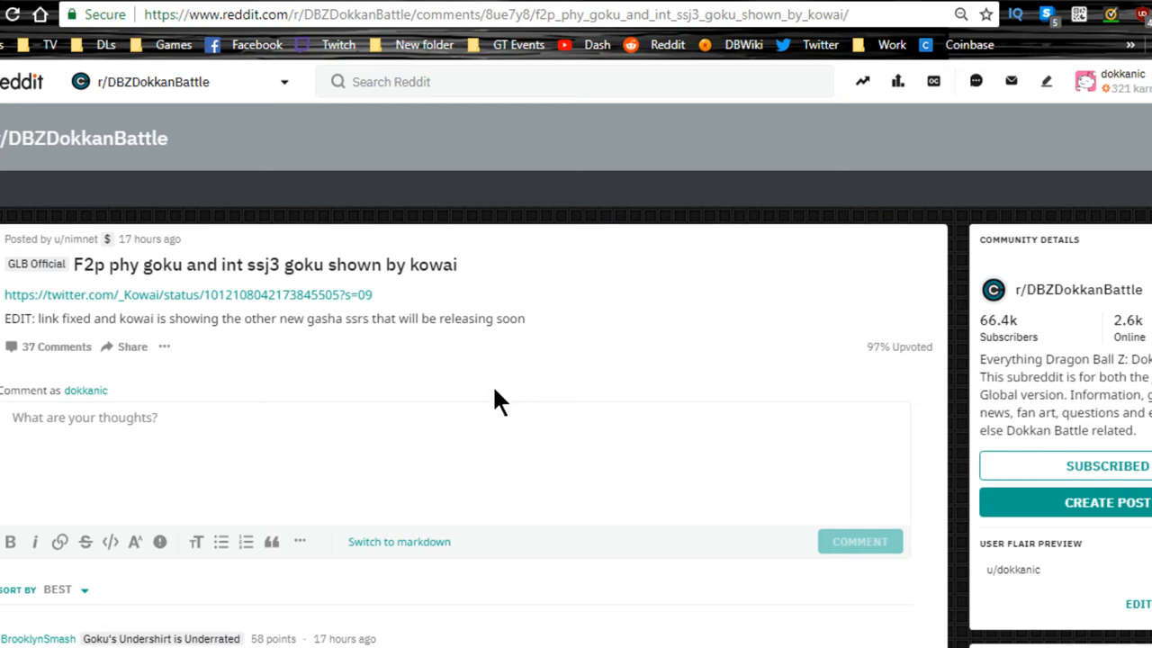
Step: Open the 'F2p phy goku and int ssj3 goku shown by kowai' post from the feed
{"action": "left_click", "coordinate": [189, 294]}
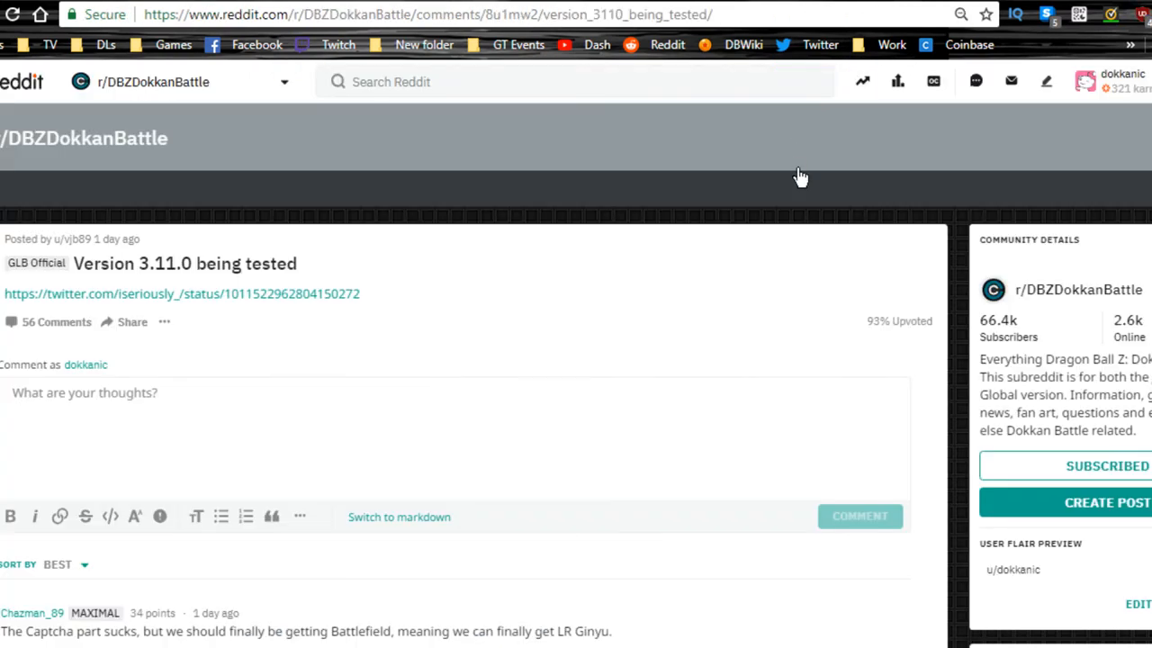
{"action": "mouse_move", "coordinate": [698, 267]}
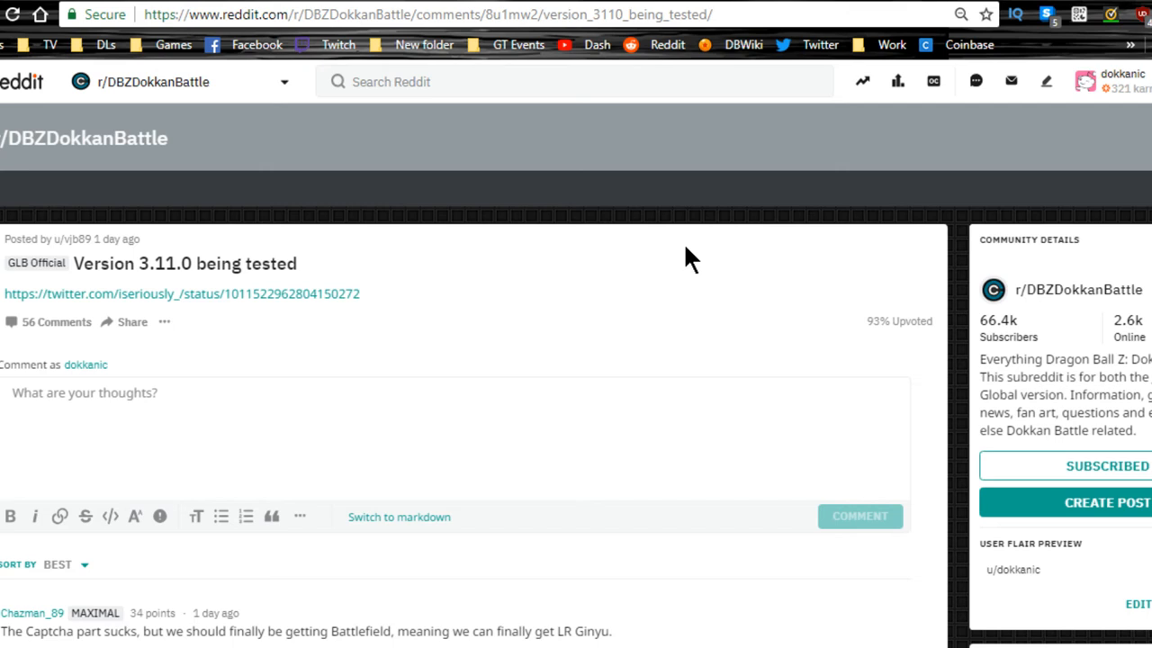
{"action": "mouse_move", "coordinate": [707, 223]}
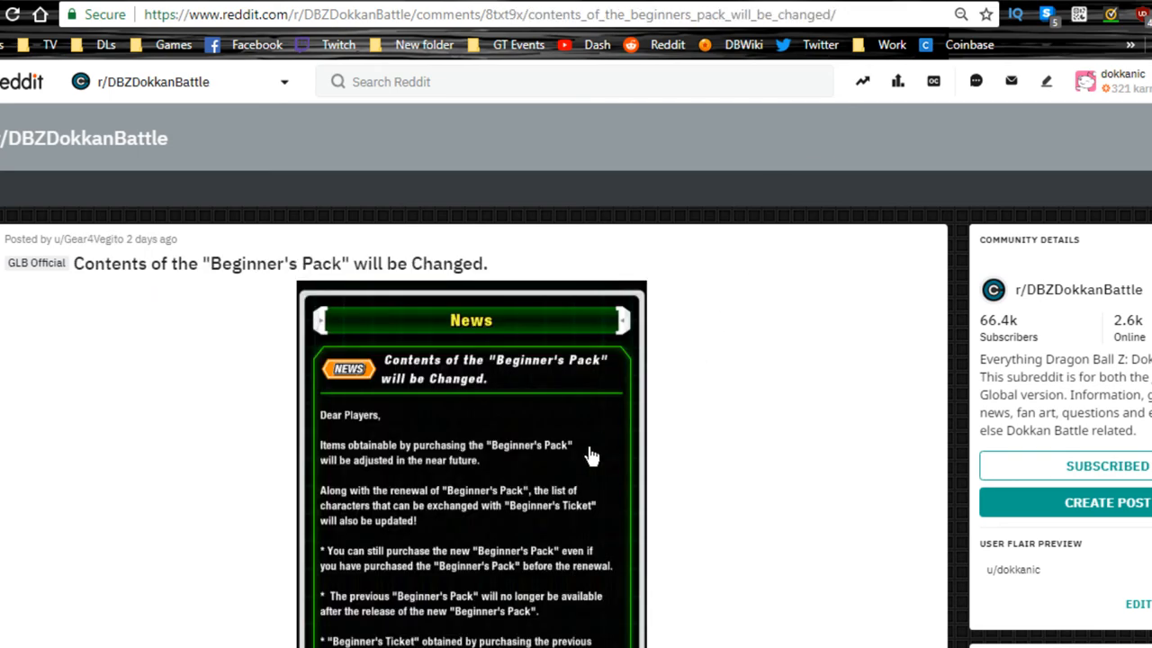
Step: Scroll down the Beginner's Pack post to read the full notice, through its 2018-06-26 date
{"action": "scroll", "scroll_direction": "down", "scroll_amount": 3}
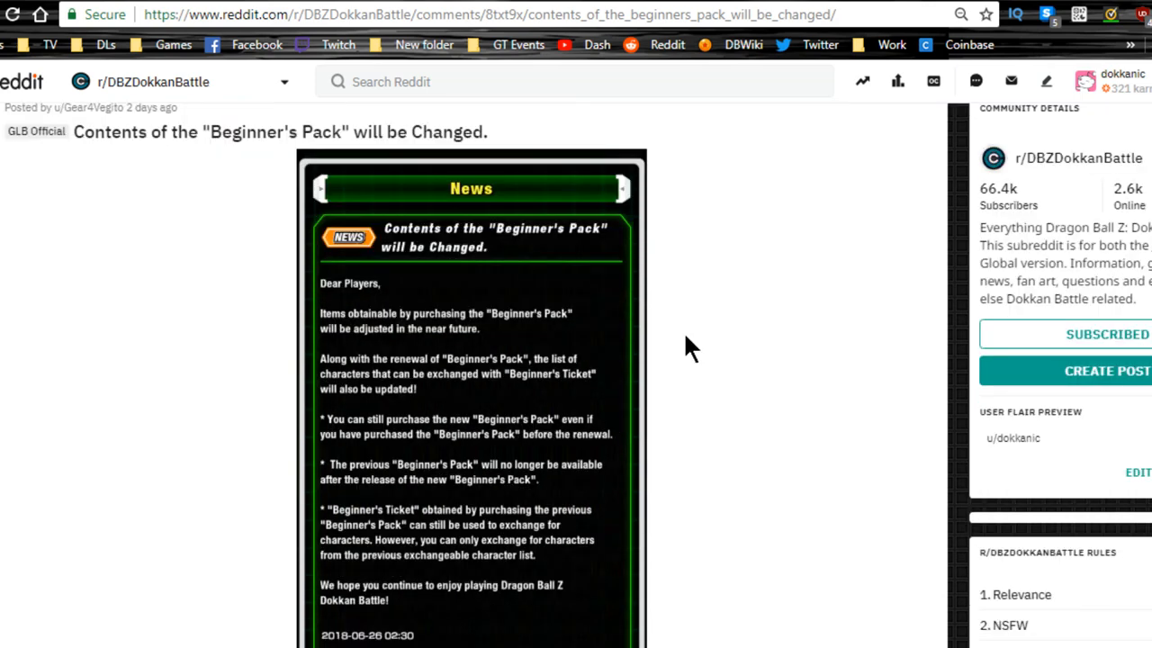
{"action": "scroll", "scroll_direction": "down", "scroll_amount": 3}
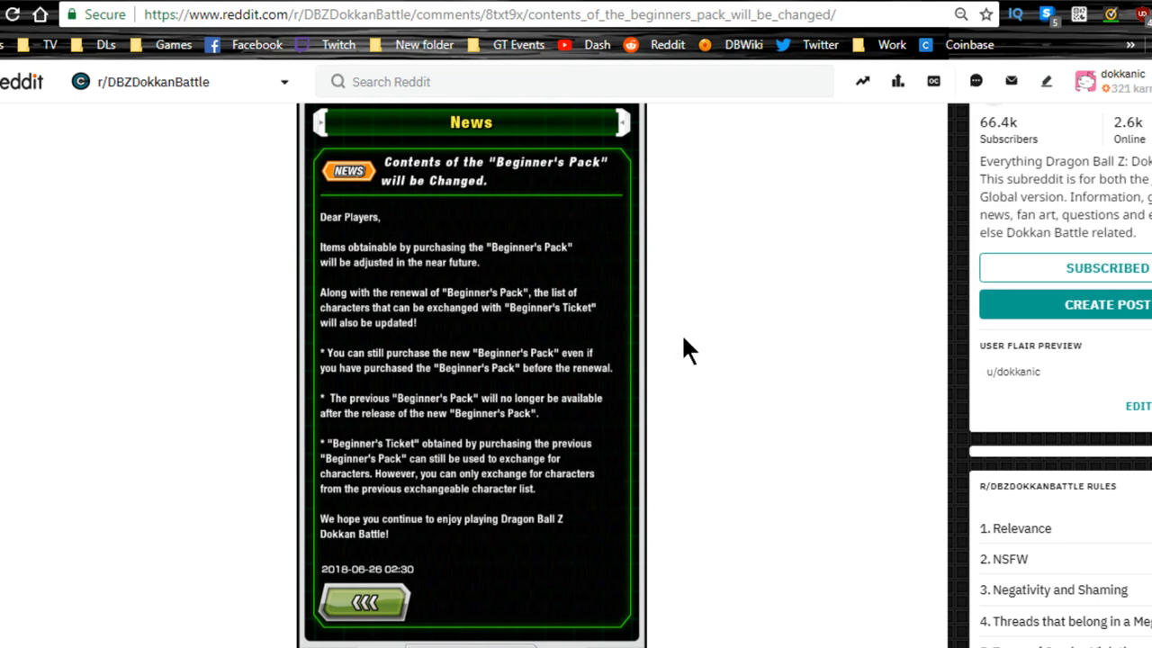
{"action": "mouse_move", "coordinate": [684, 351]}
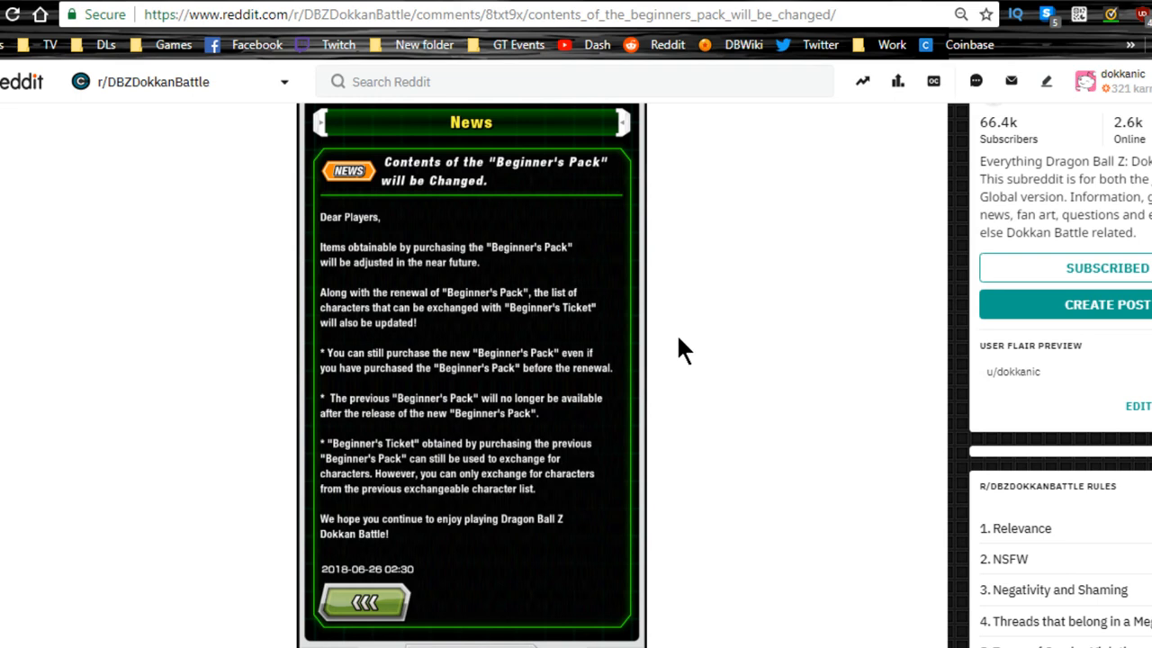